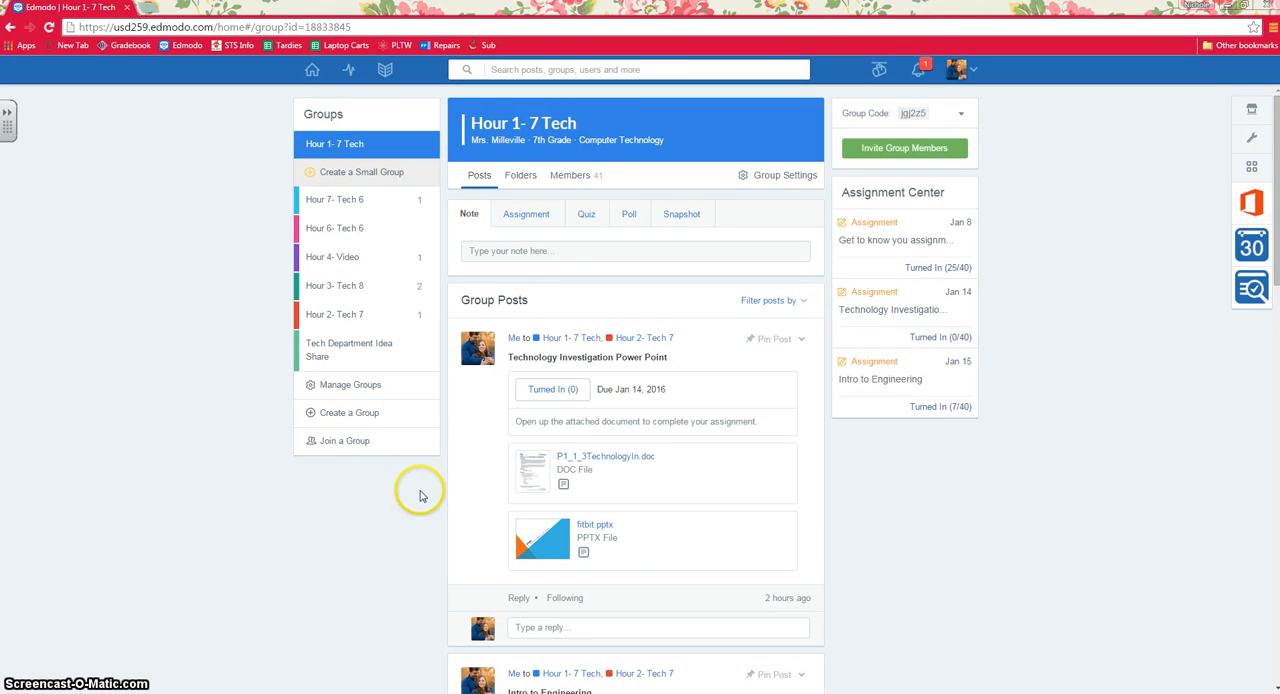
{"action": "mouse_move", "coordinate": [636, 498]}
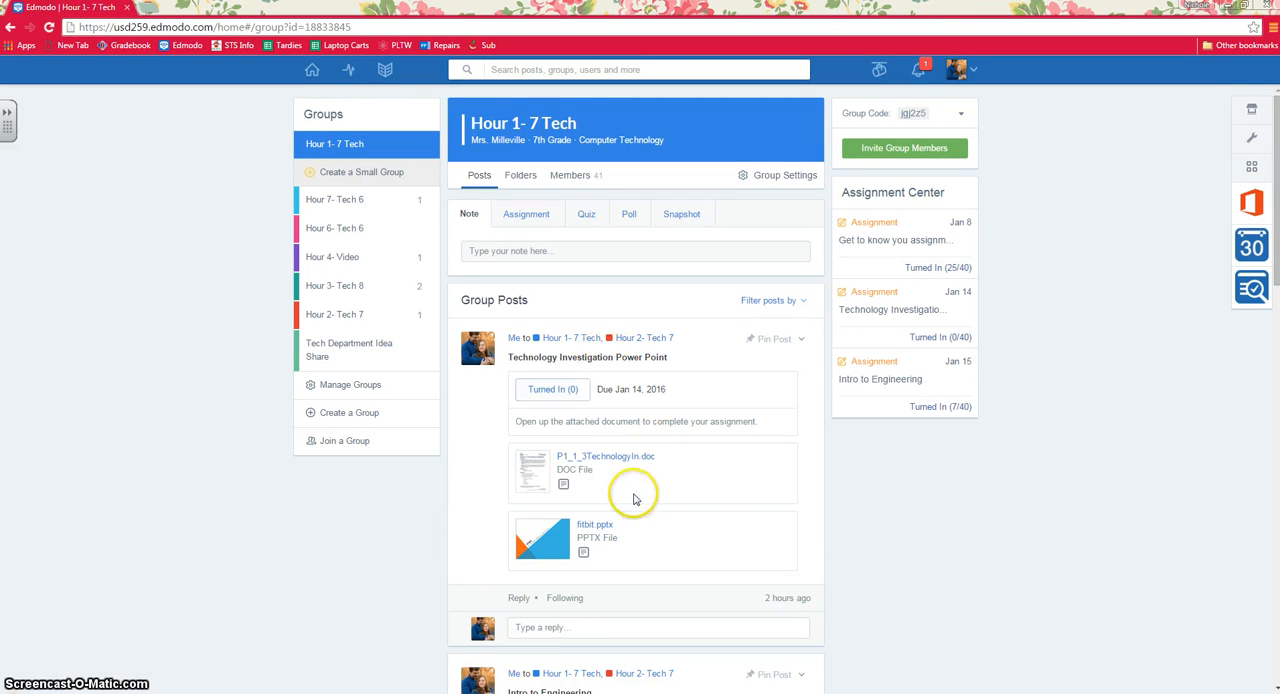
Download the Technology Investigation assignment DOC from the Edmodo group post.
{"action": "scroll", "scroll_direction": "down", "scroll_amount": 3}
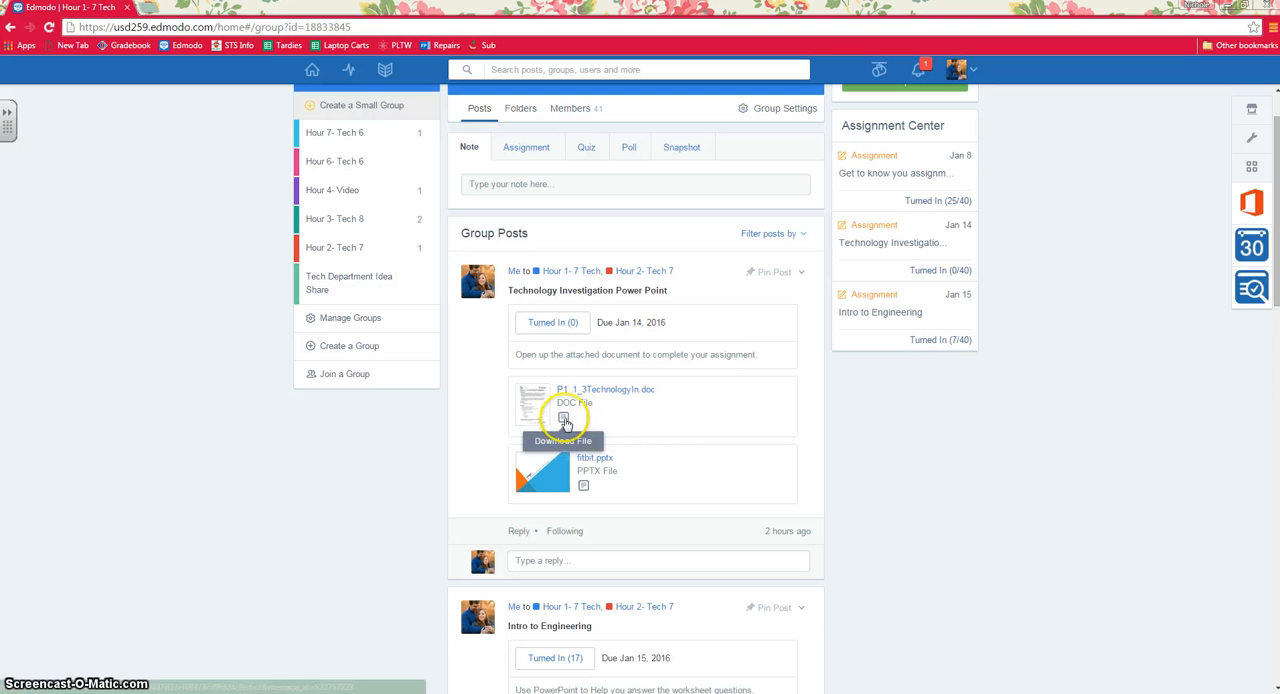
{"action": "left_click", "coordinate": [564, 416]}
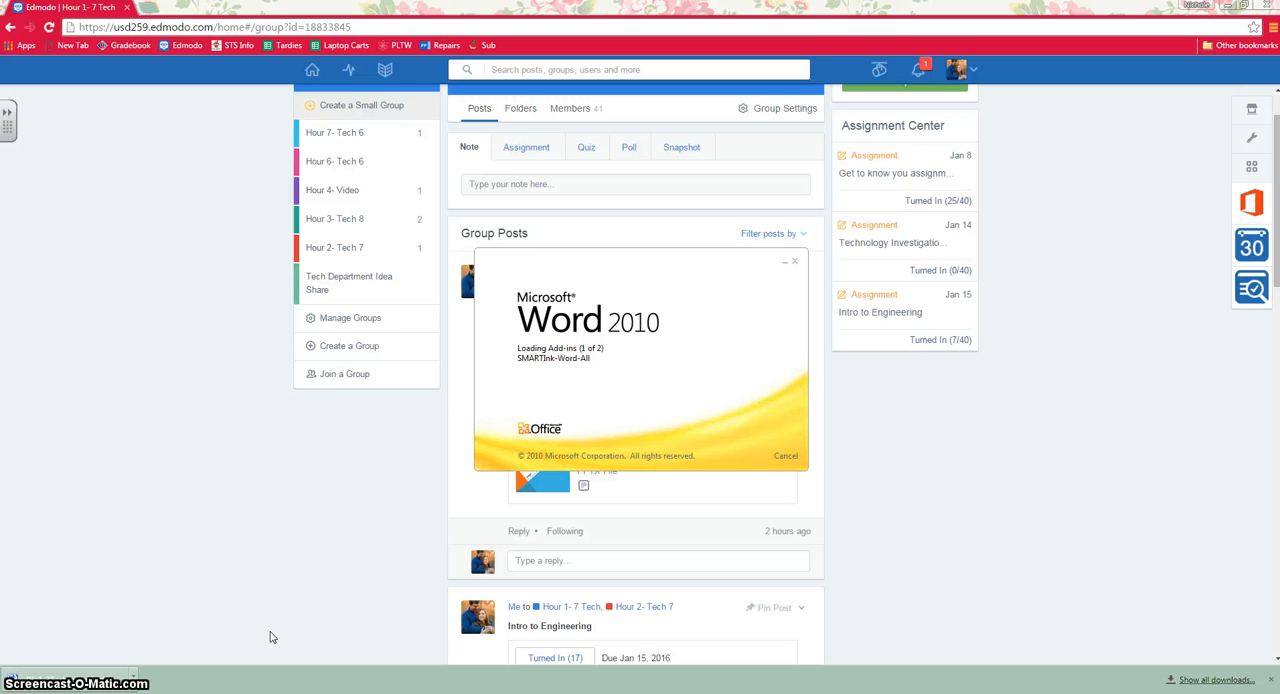
{"action": "mouse_move", "coordinate": [376, 584]}
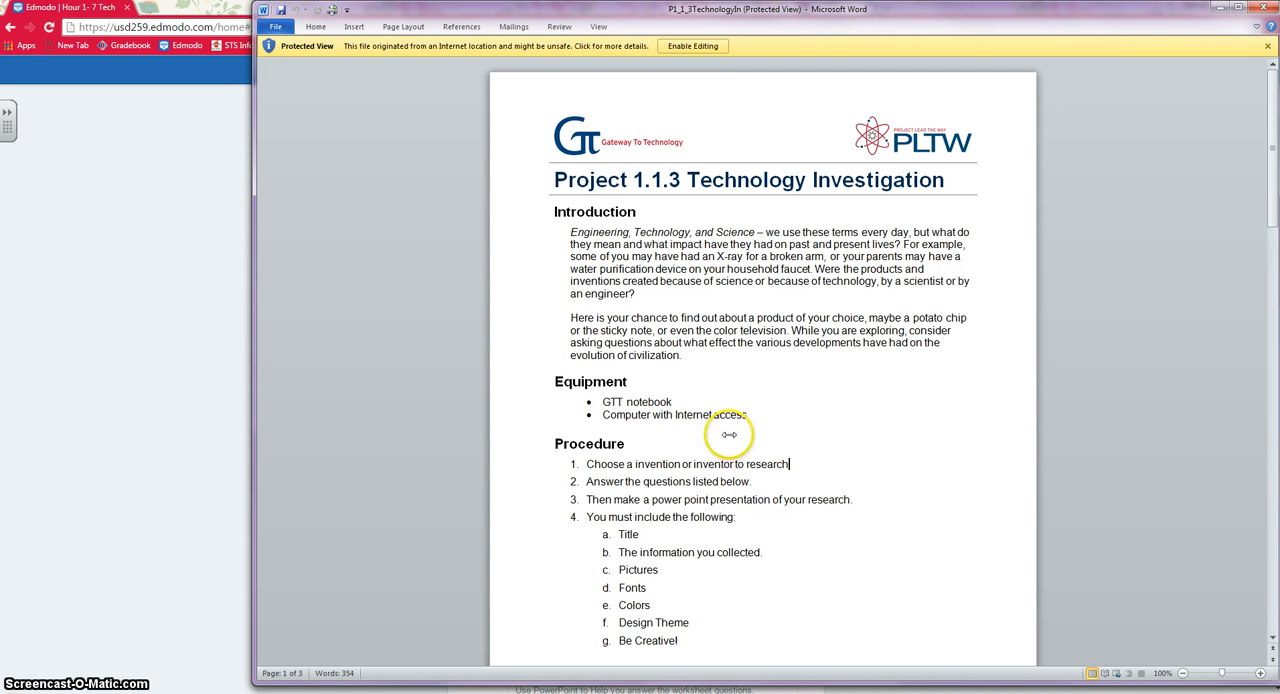
{"action": "mouse_move", "coordinate": [736, 494]}
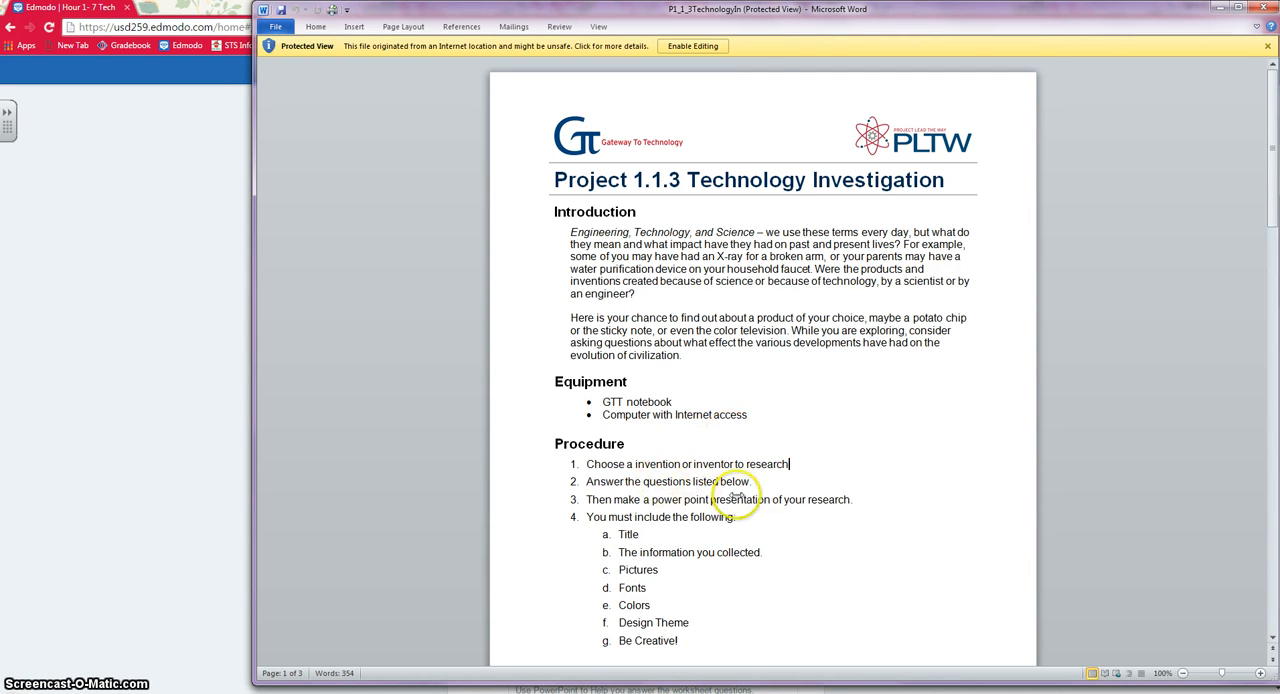
Scroll through the Project 1.1.3 document's procedure list and first research questions.
{"action": "scroll", "scroll_direction": "down", "scroll_amount": 3}
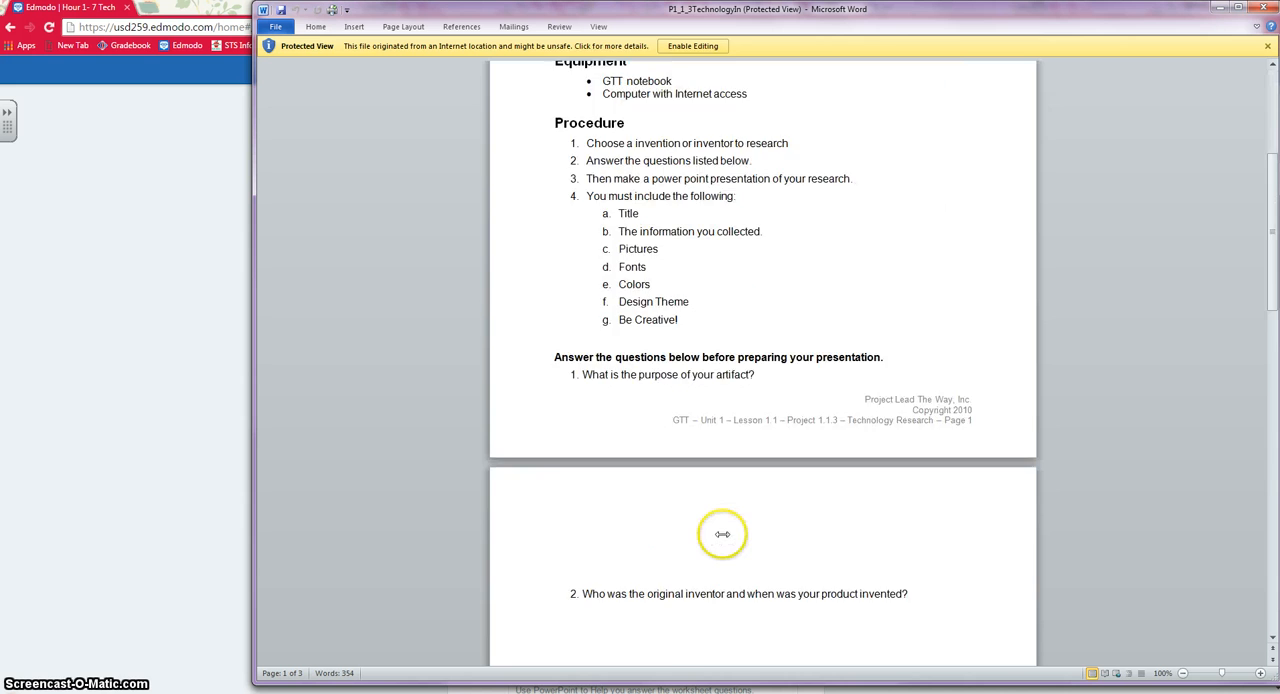
{"action": "scroll", "scroll_direction": "down", "scroll_amount": 3}
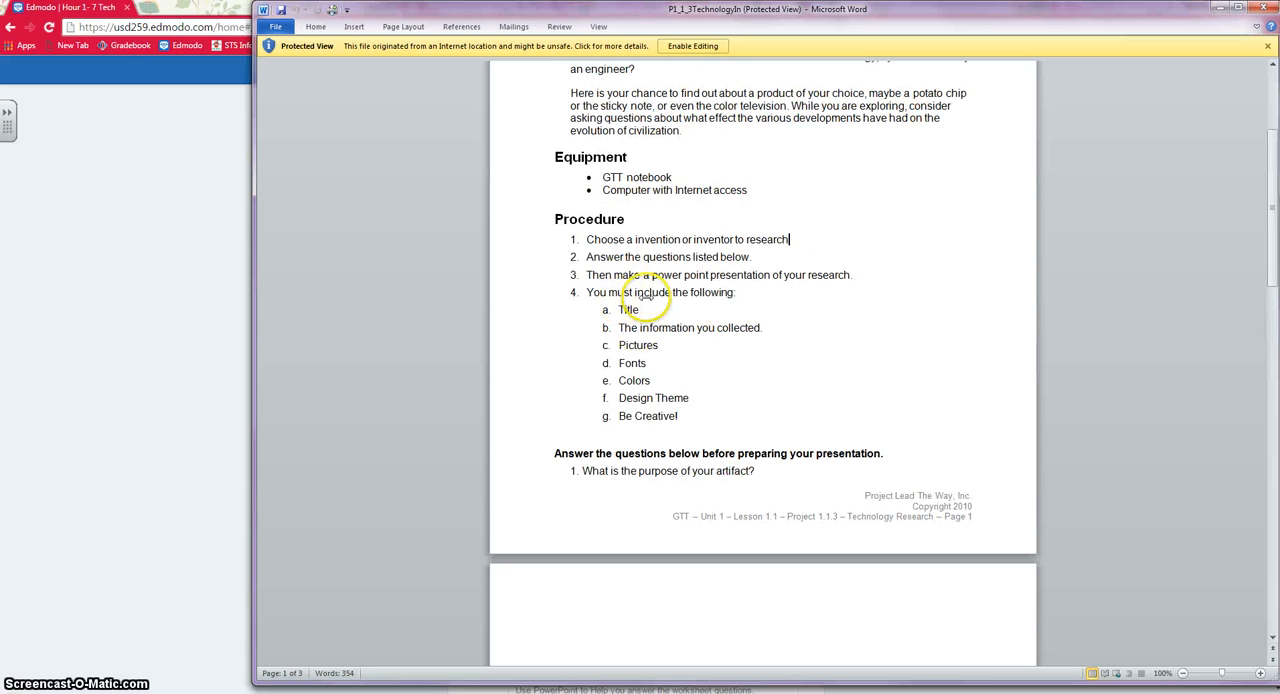
{"action": "mouse_move", "coordinate": [806, 308]}
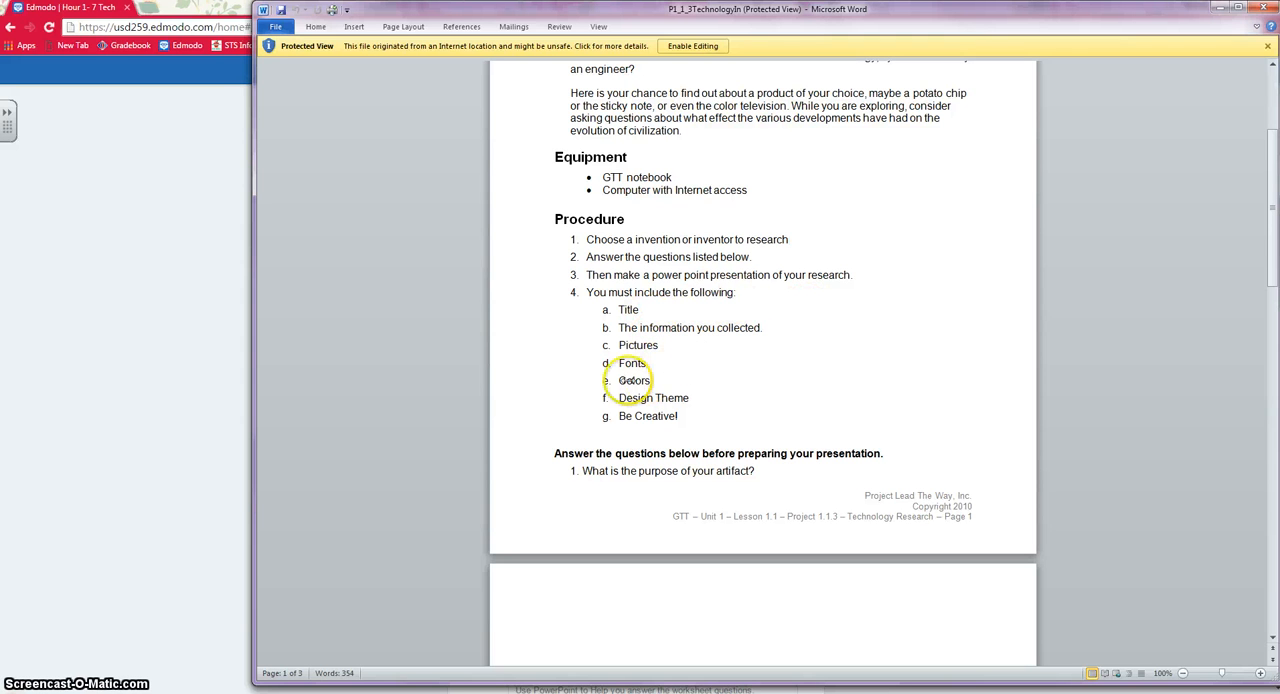
{"action": "mouse_move", "coordinate": [656, 404]}
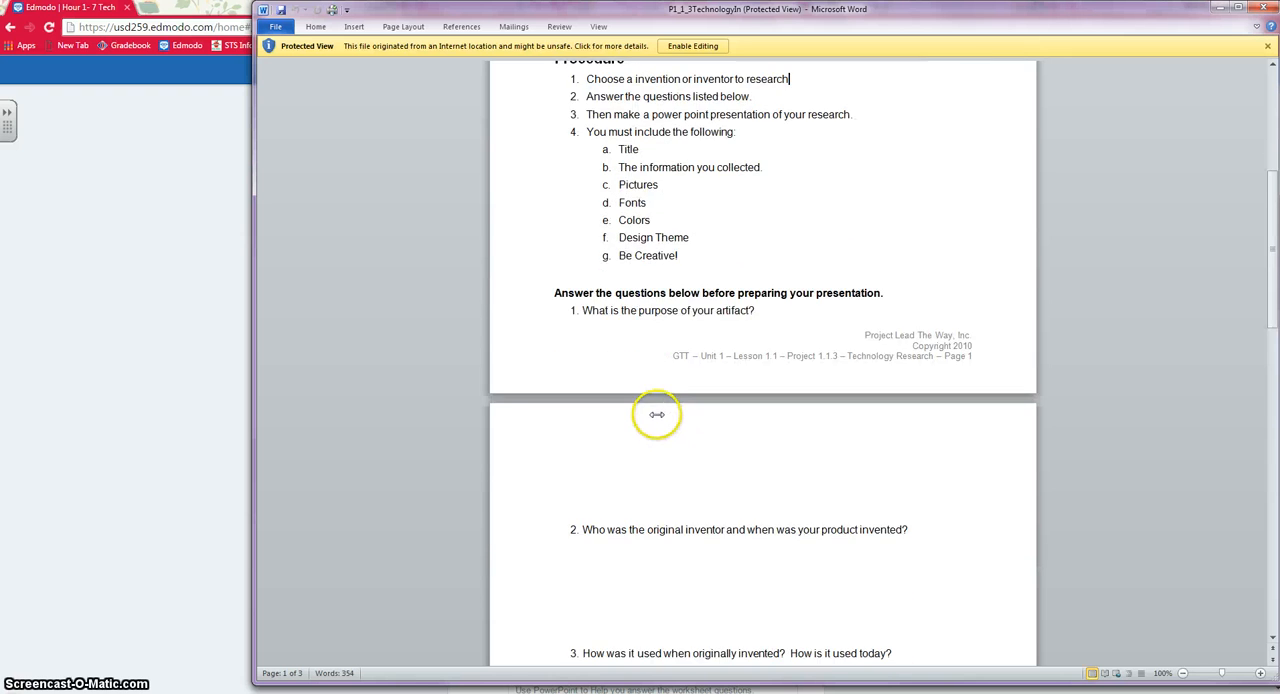
{"action": "scroll", "scroll_direction": "down", "scroll_amount": 3}
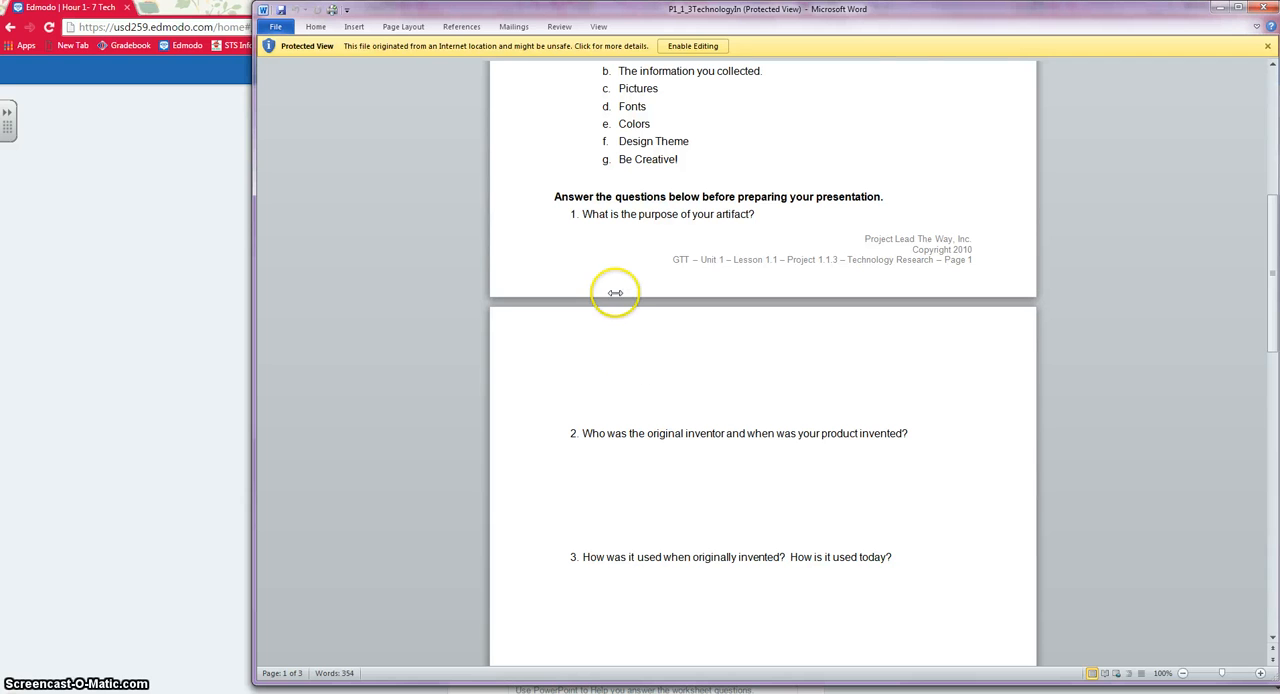
{"action": "mouse_move", "coordinate": [732, 238]}
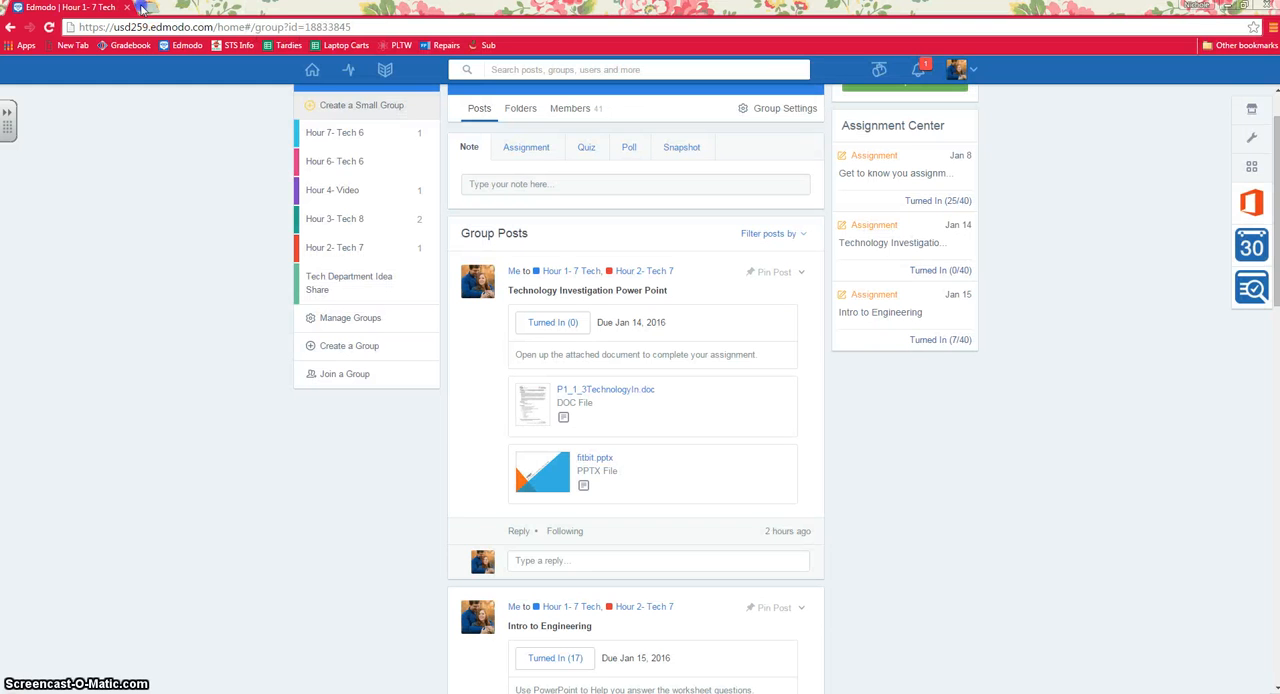
Restore the Word assignment document showing research questions 1–3.
{"action": "left_click", "coordinate": [144, 8]}
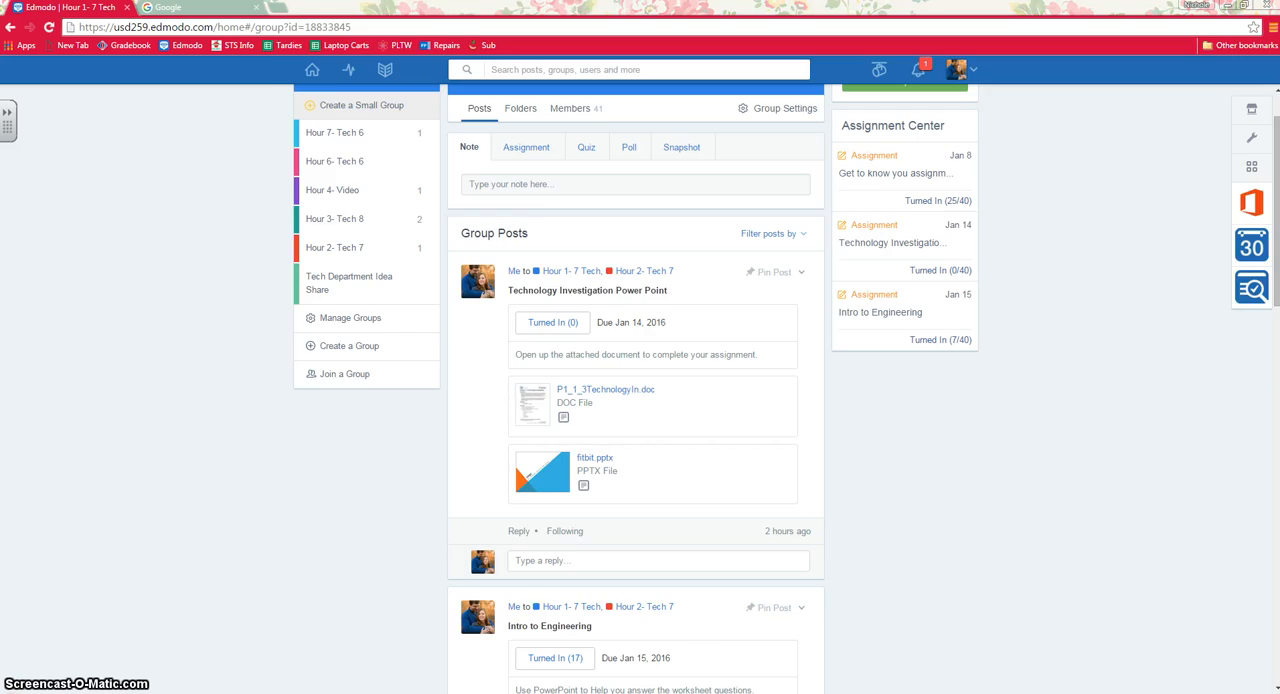
{"action": "left_click", "coordinate": [606, 388]}
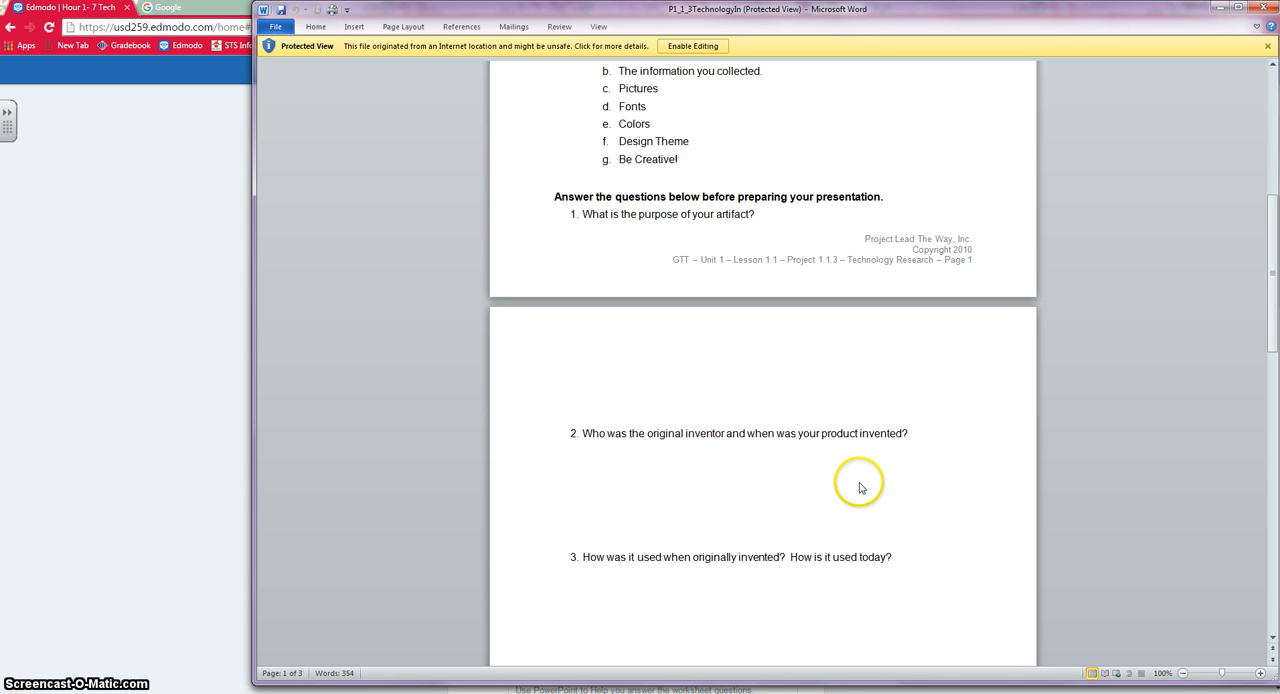
Scroll down through research questions 2–6 including the technology classification areas.
{"action": "scroll", "scroll_direction": "down", "scroll_amount": 3}
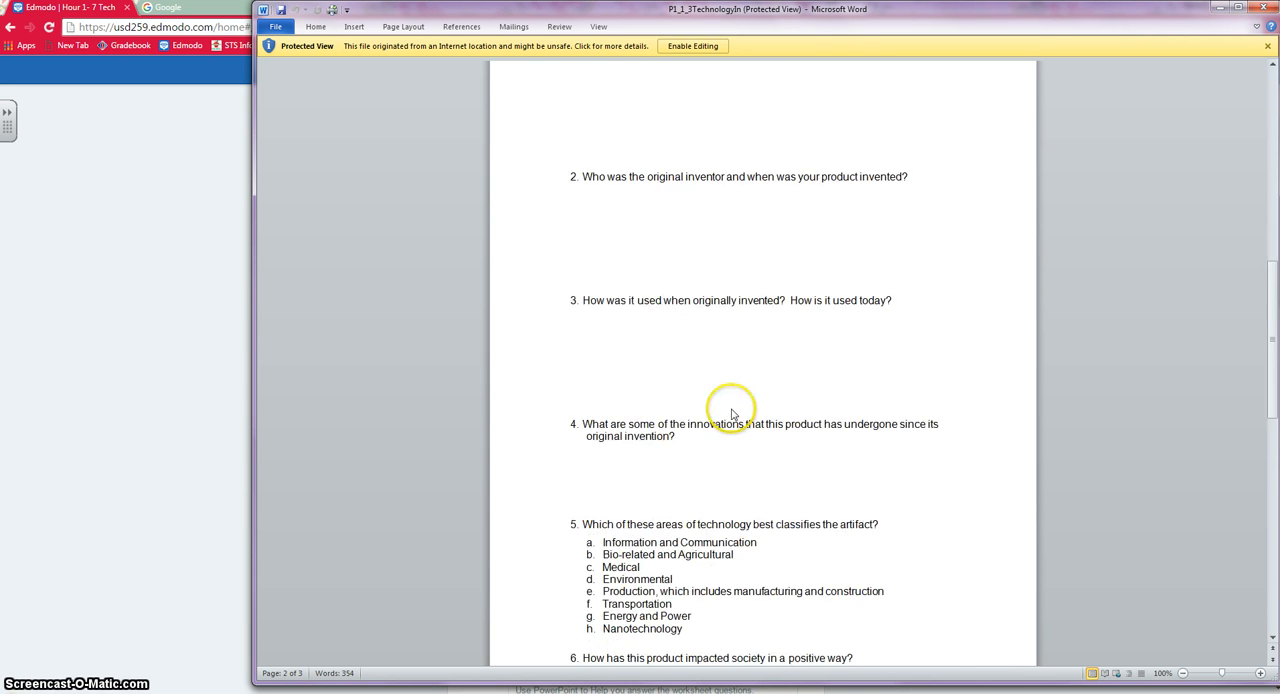
{"action": "scroll", "scroll_direction": "down", "scroll_amount": 3}
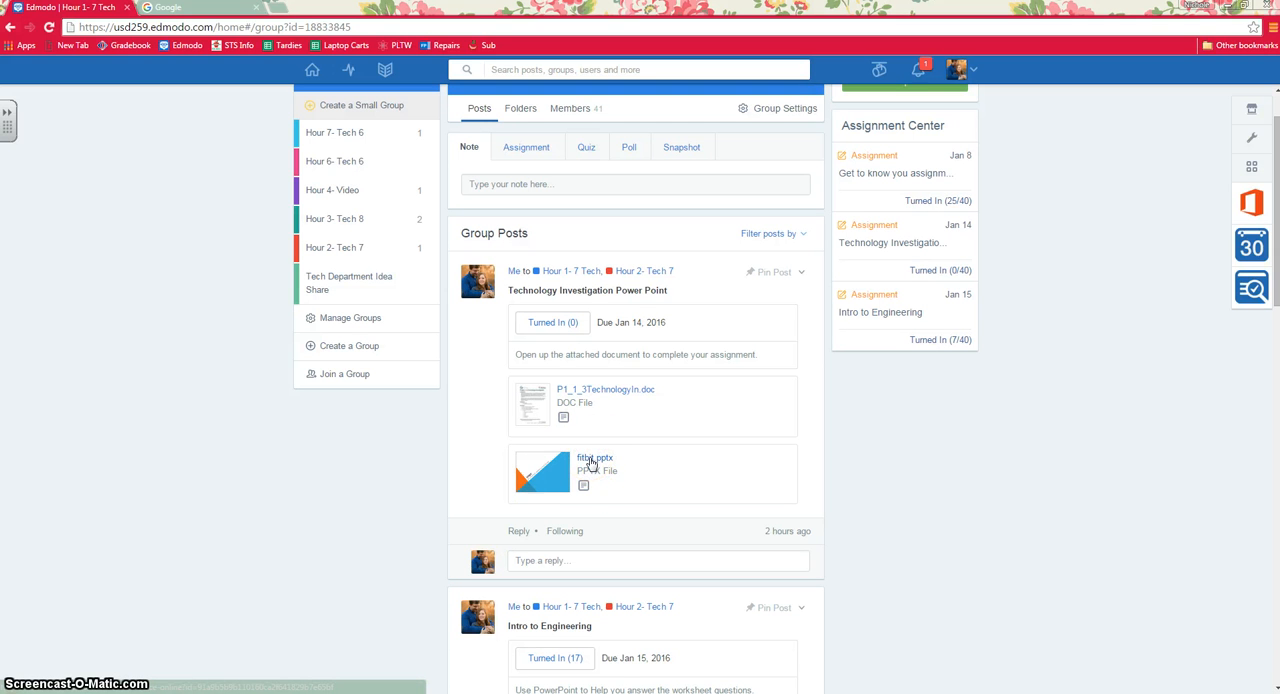
Page through the example Fitbit presentation past the FITBIT INVENTOR slide to the device comparison.
{"action": "left_click", "coordinate": [592, 460]}
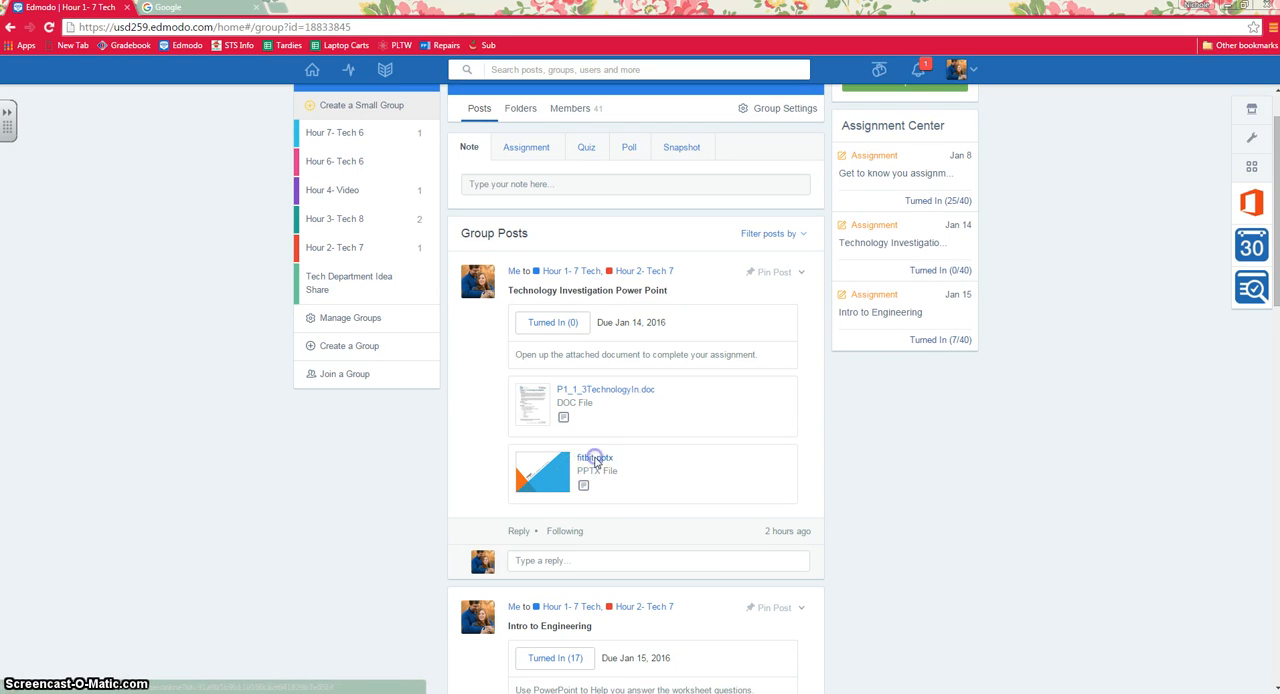
{"action": "left_click", "coordinate": [596, 456]}
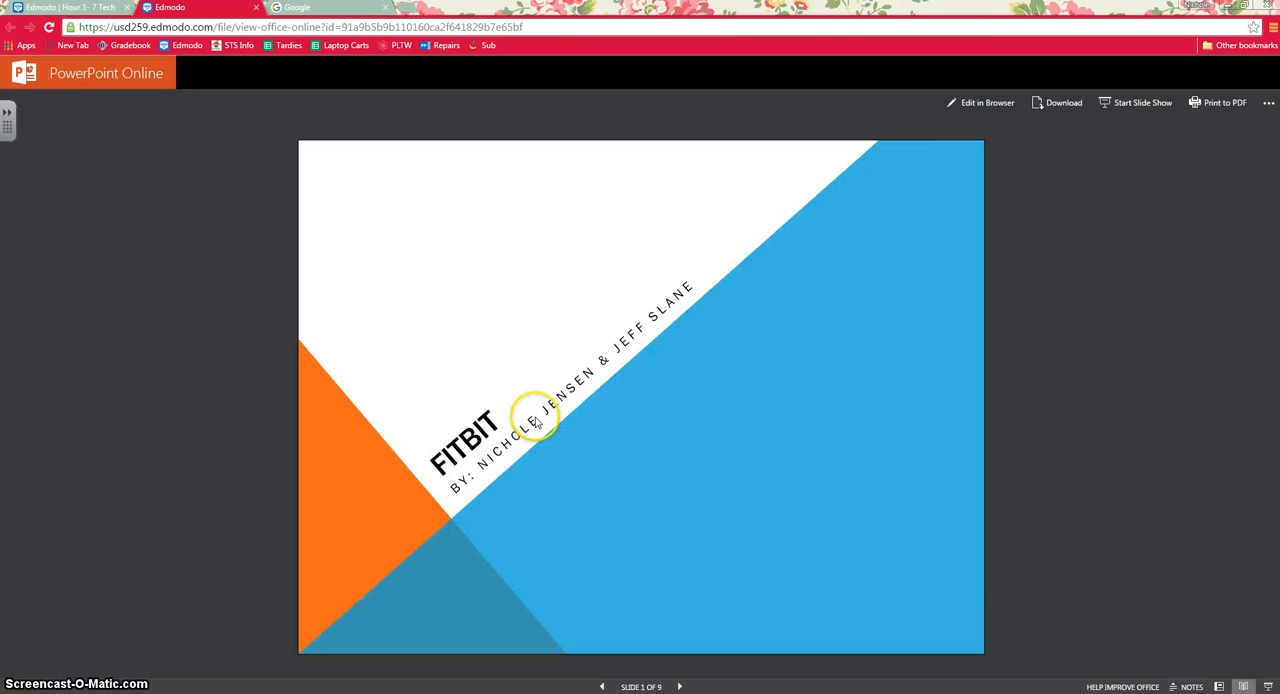
{"action": "mouse_move", "coordinate": [528, 496]}
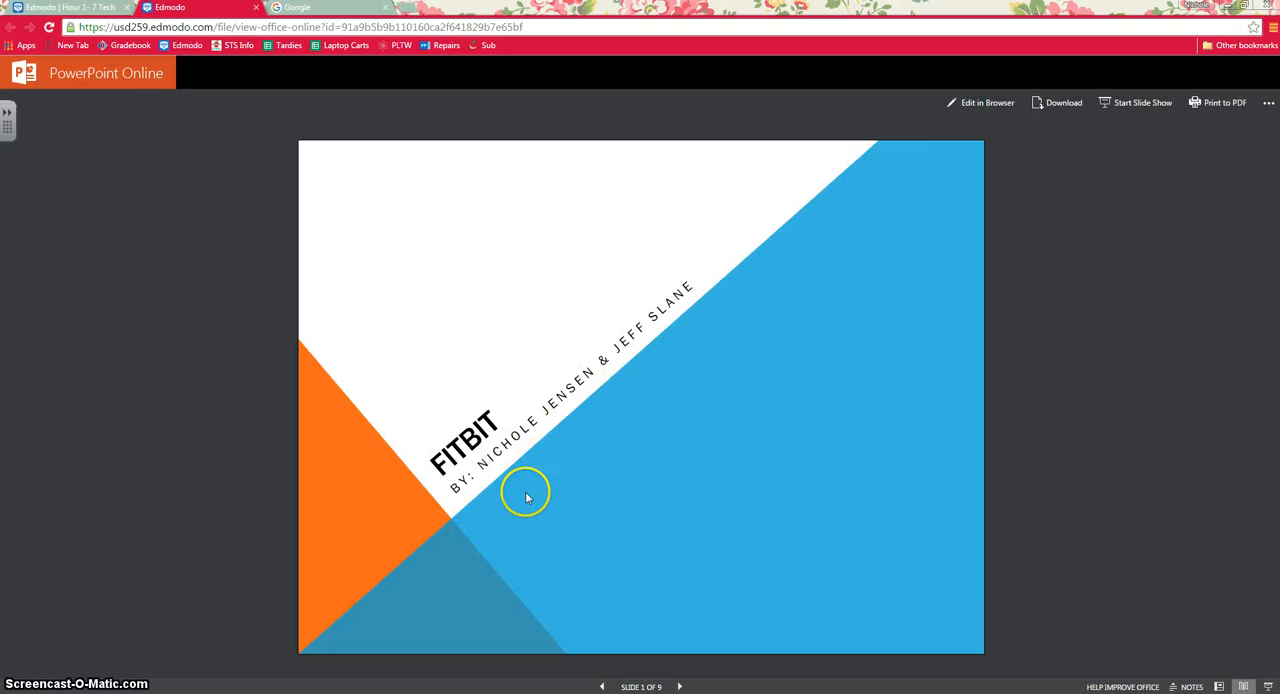
{"action": "mouse_move", "coordinate": [632, 360]}
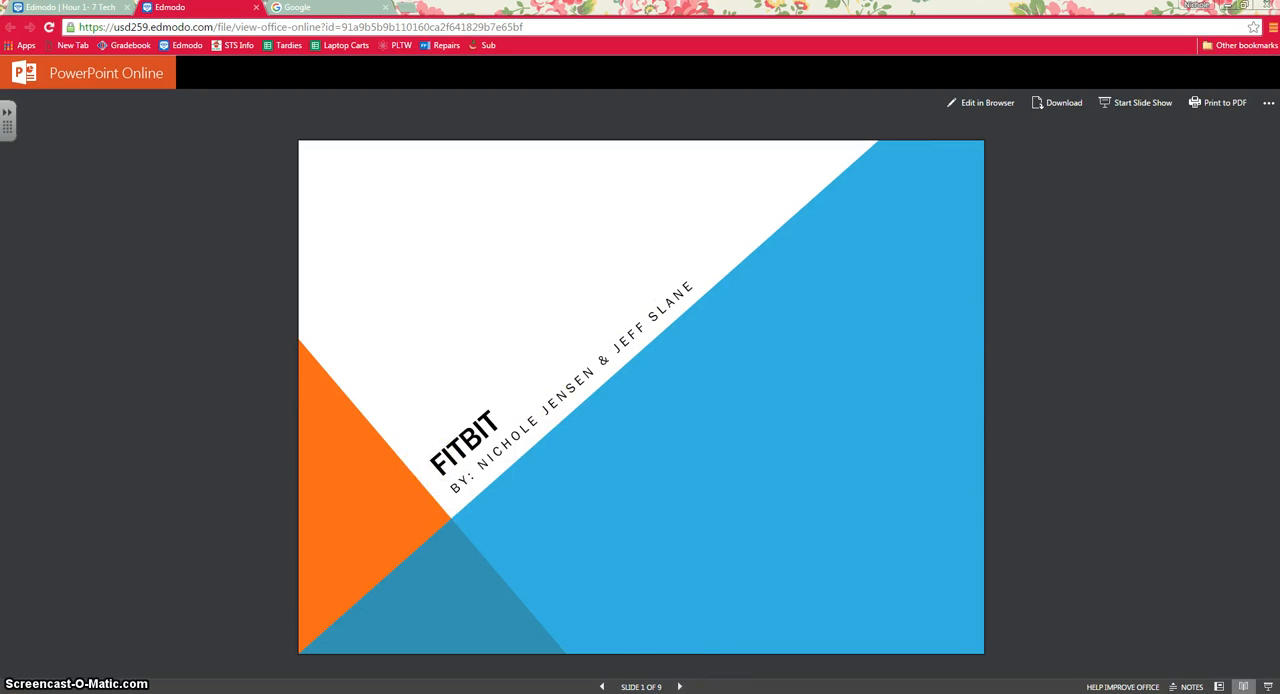
{"action": "mouse_move", "coordinate": [668, 580]}
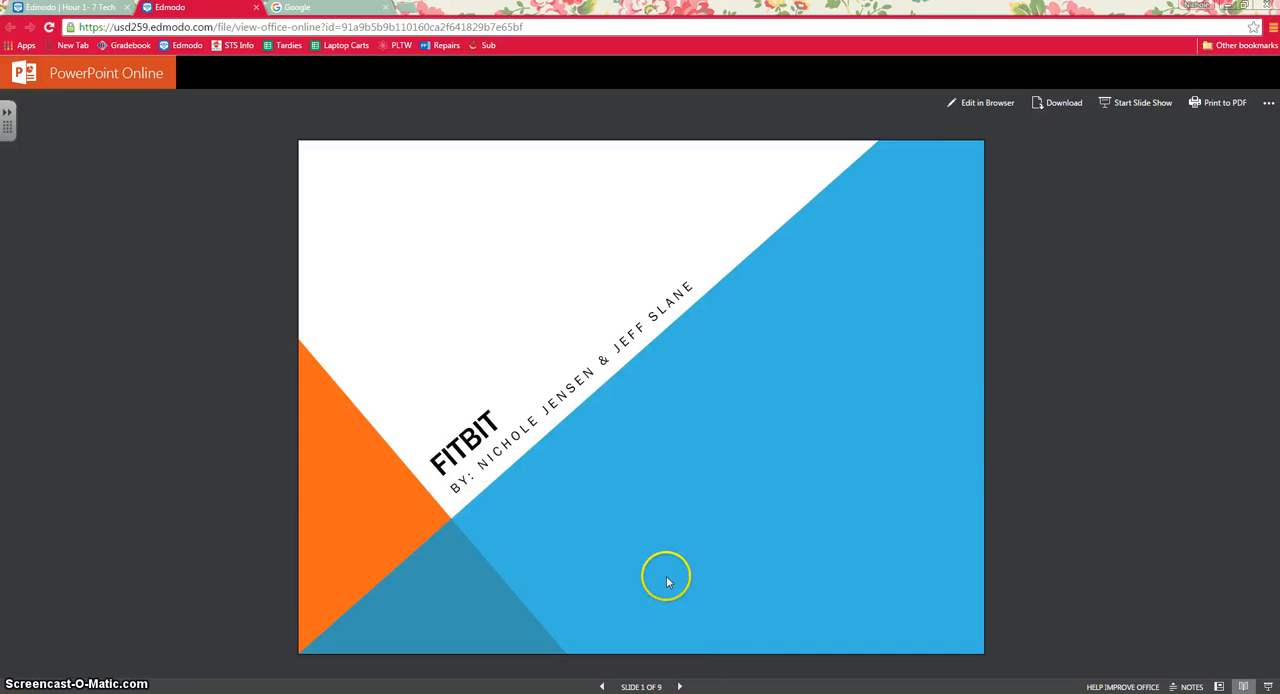
{"action": "left_click", "coordinate": [680, 686]}
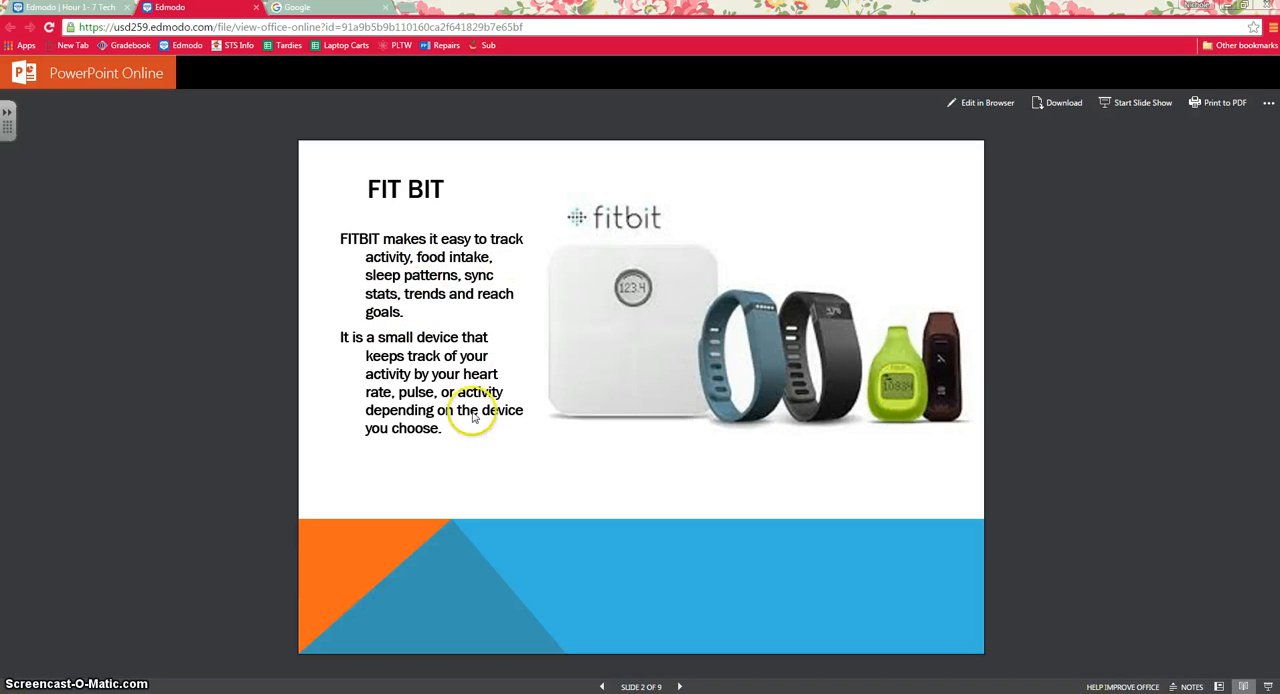
{"action": "mouse_move", "coordinate": [692, 678]}
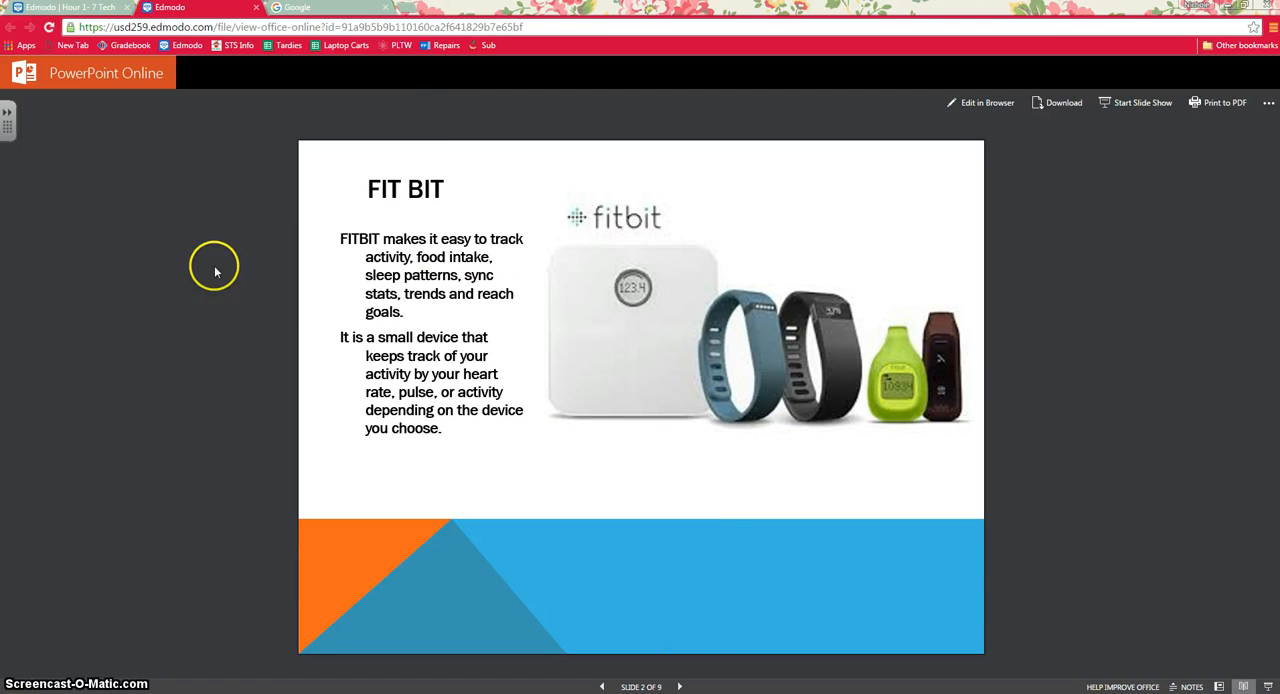
{"action": "left_click", "coordinate": [680, 686]}
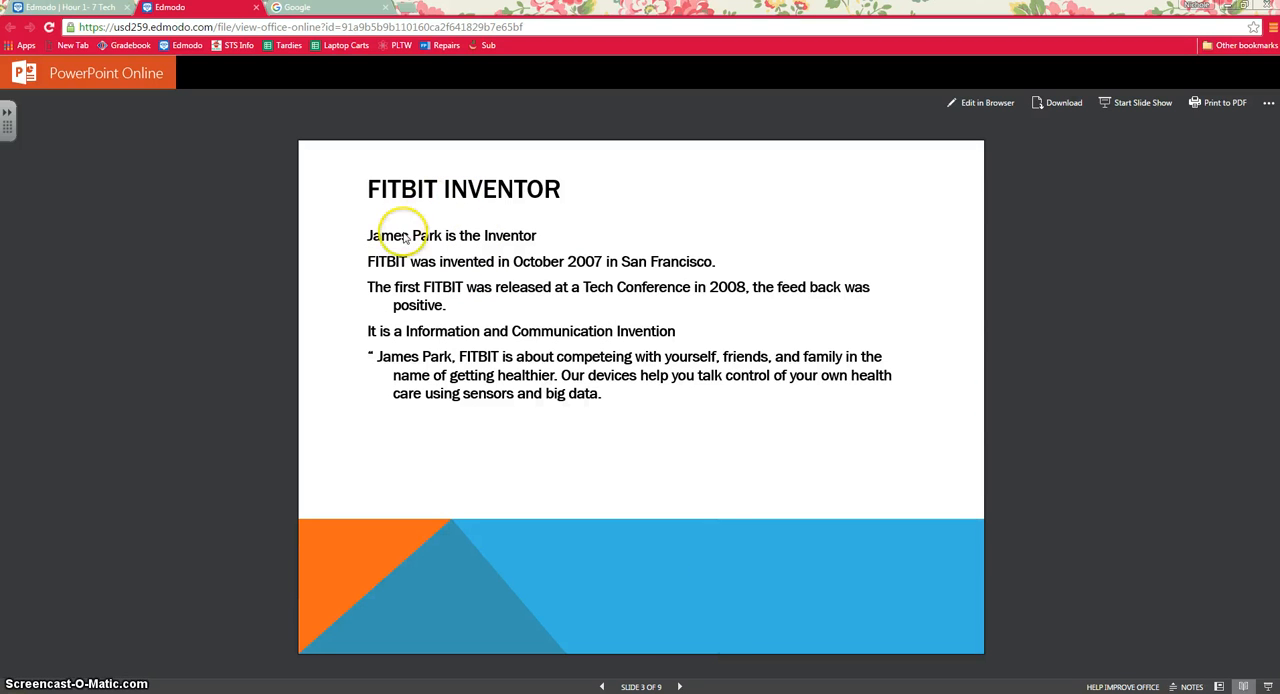
{"action": "left_click", "coordinate": [680, 686]}
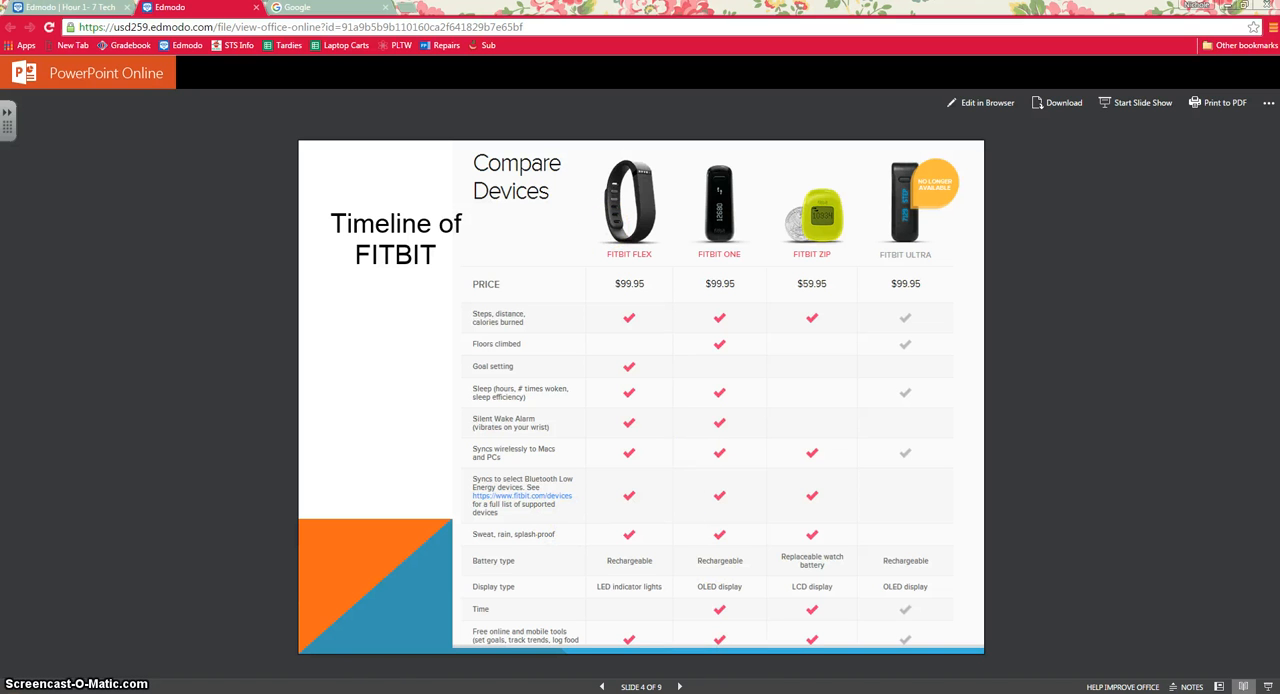
{"action": "mouse_move", "coordinate": [970, 74]}
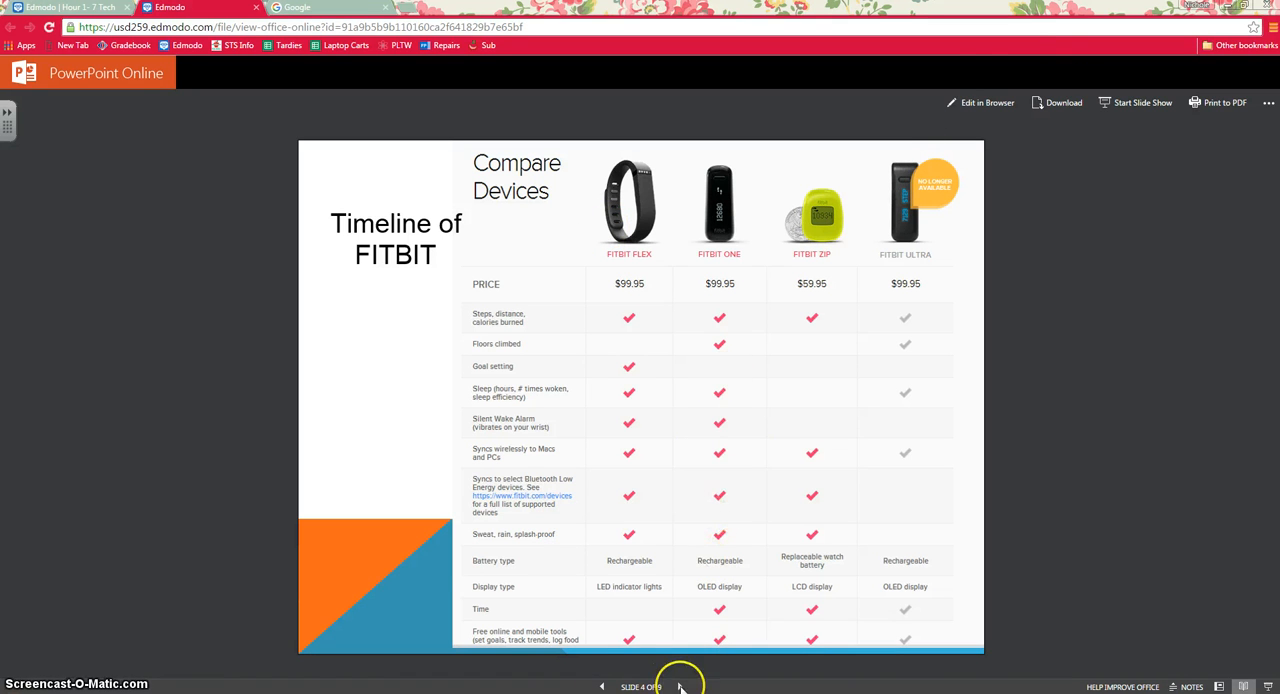
{"action": "left_click", "coordinate": [668, 686]}
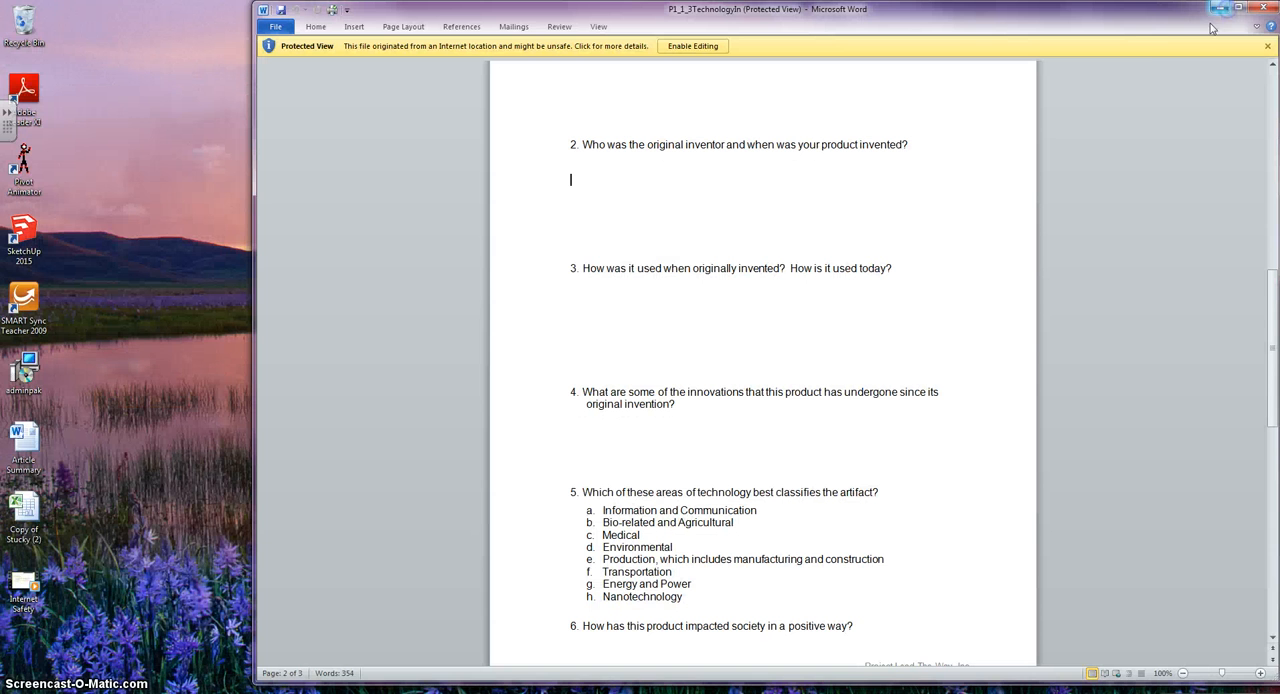
Scroll the worksheet down to questions 7–8 and the science, technology, engineering and math chart.
{"action": "scroll", "scroll_direction": "down", "scroll_amount": 3}
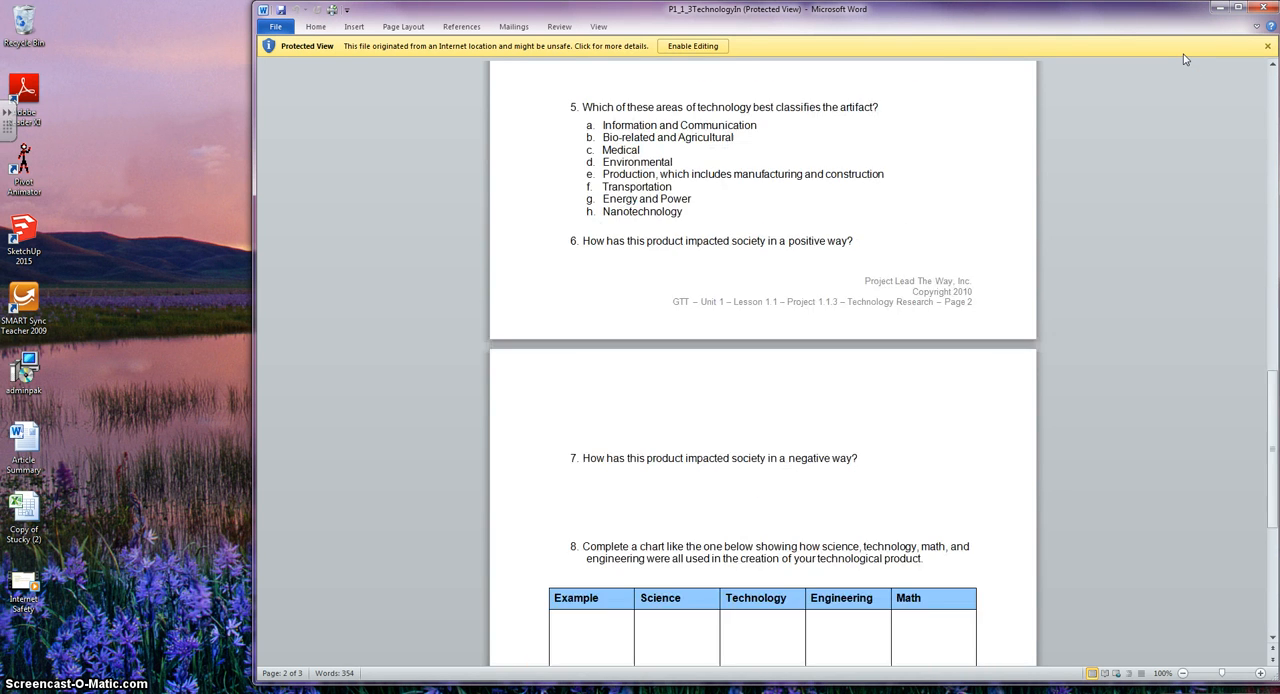
{"action": "scroll", "scroll_direction": "down", "scroll_amount": 3}
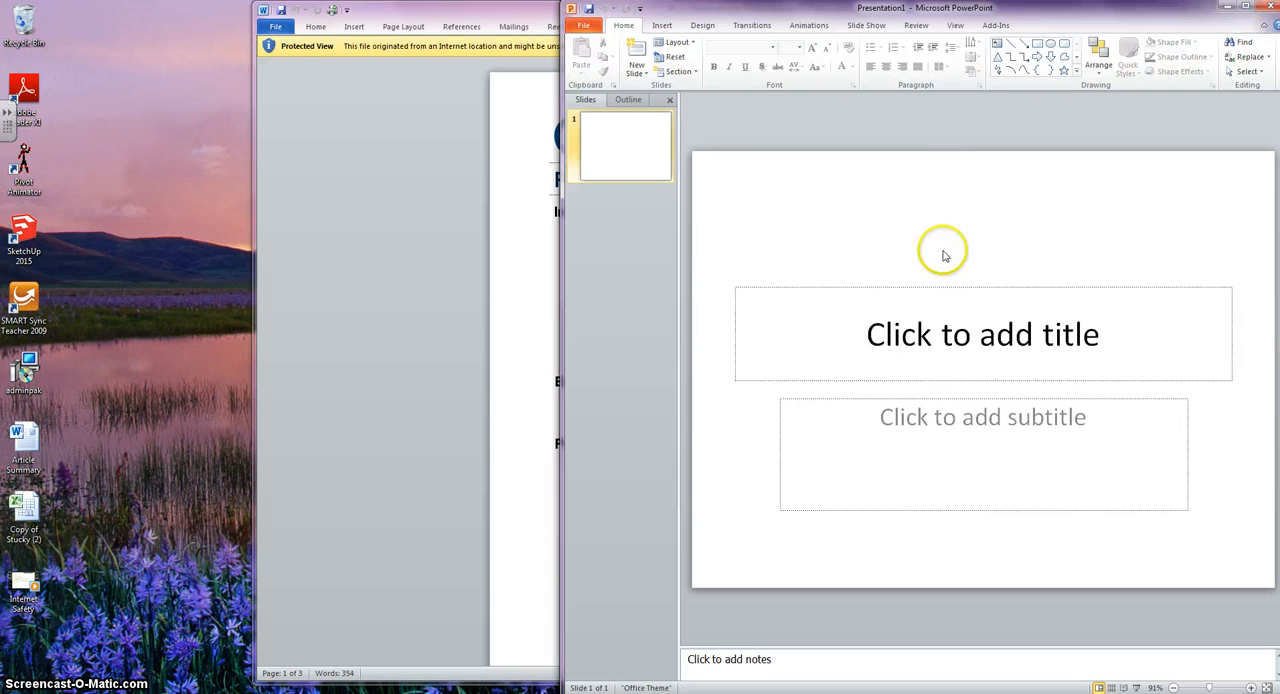
{"action": "mouse_move", "coordinate": [570, 214]}
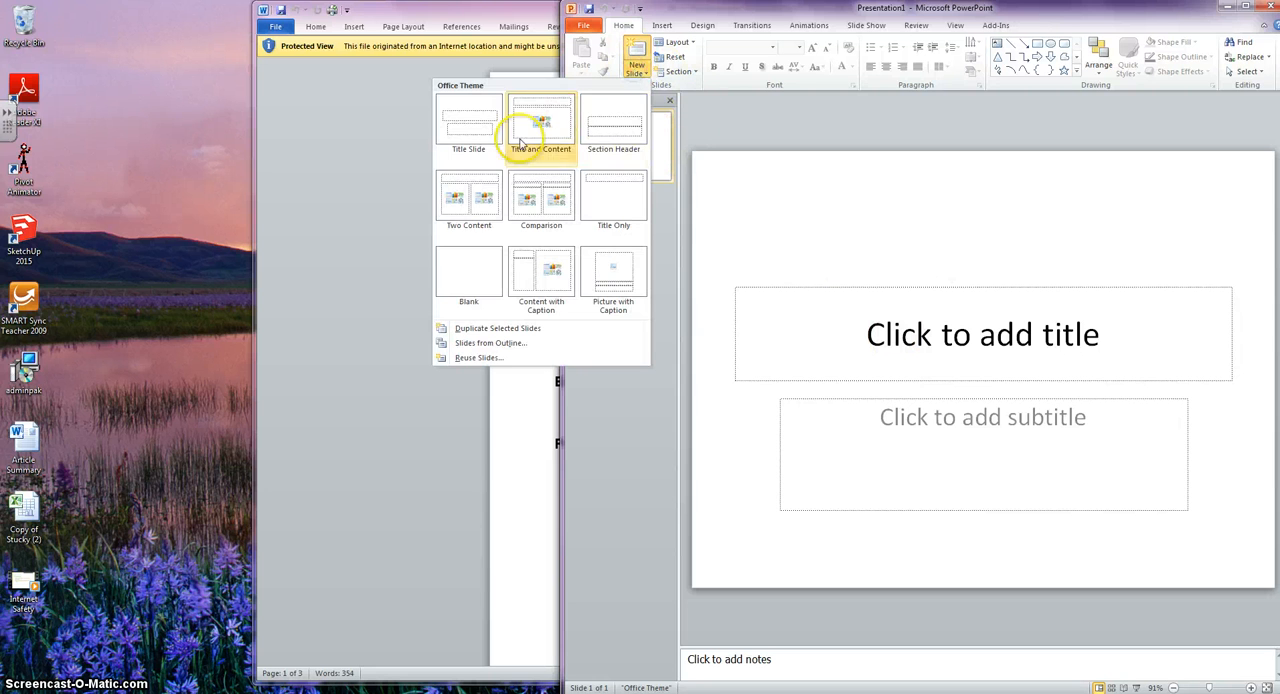
Title the first slide 'Fit Bit' with subtitle 'Mrs. Milleville' and add a Title and Content slide.
{"action": "left_click", "coordinate": [540, 116]}
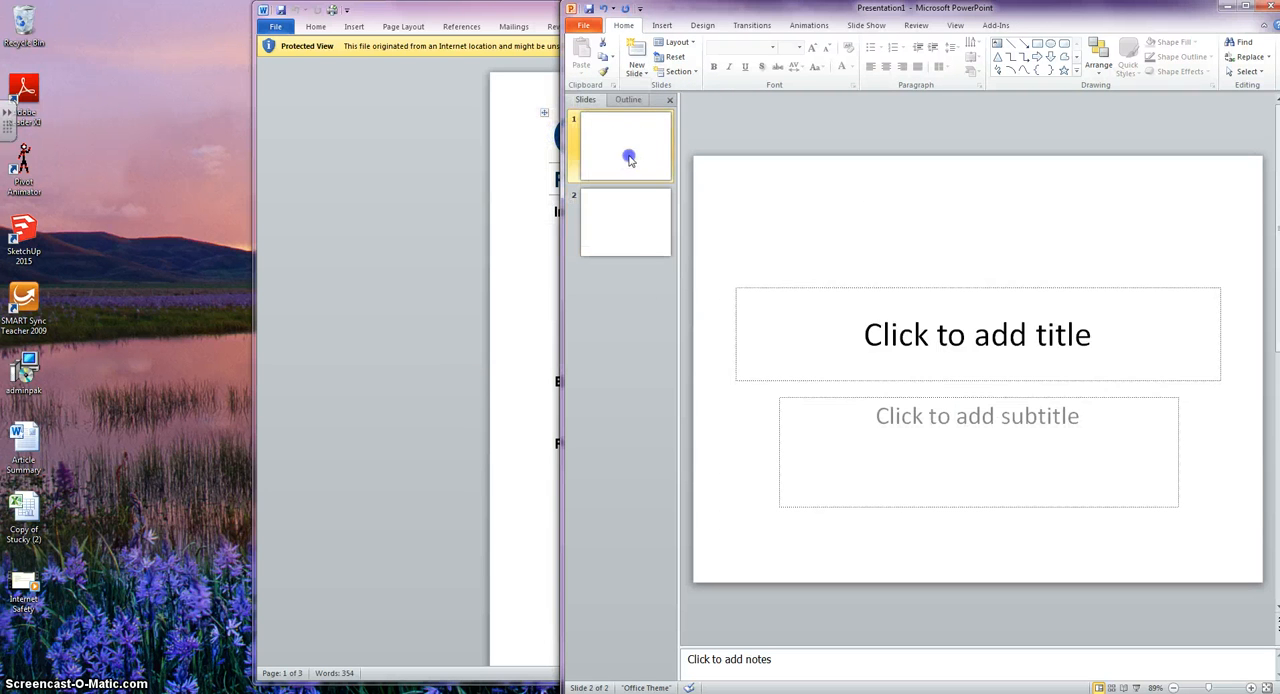
{"action": "type", "text": "Fit"}
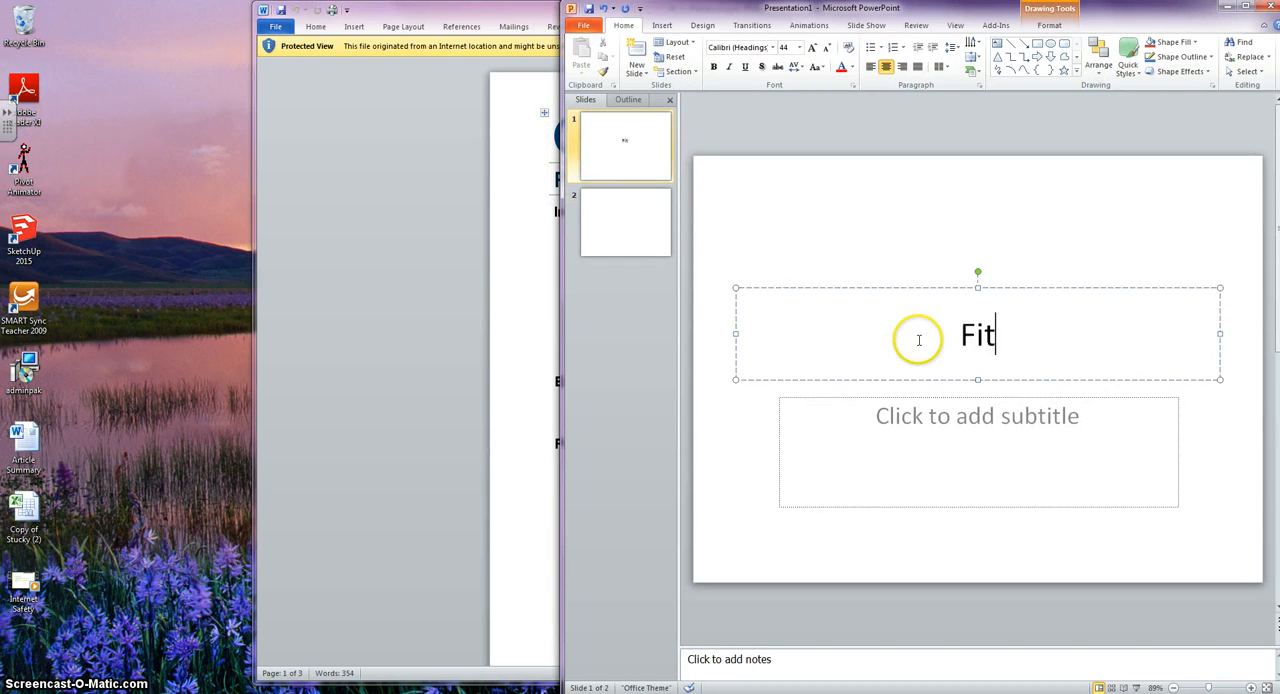
{"action": "left_click", "coordinate": [976, 452]}
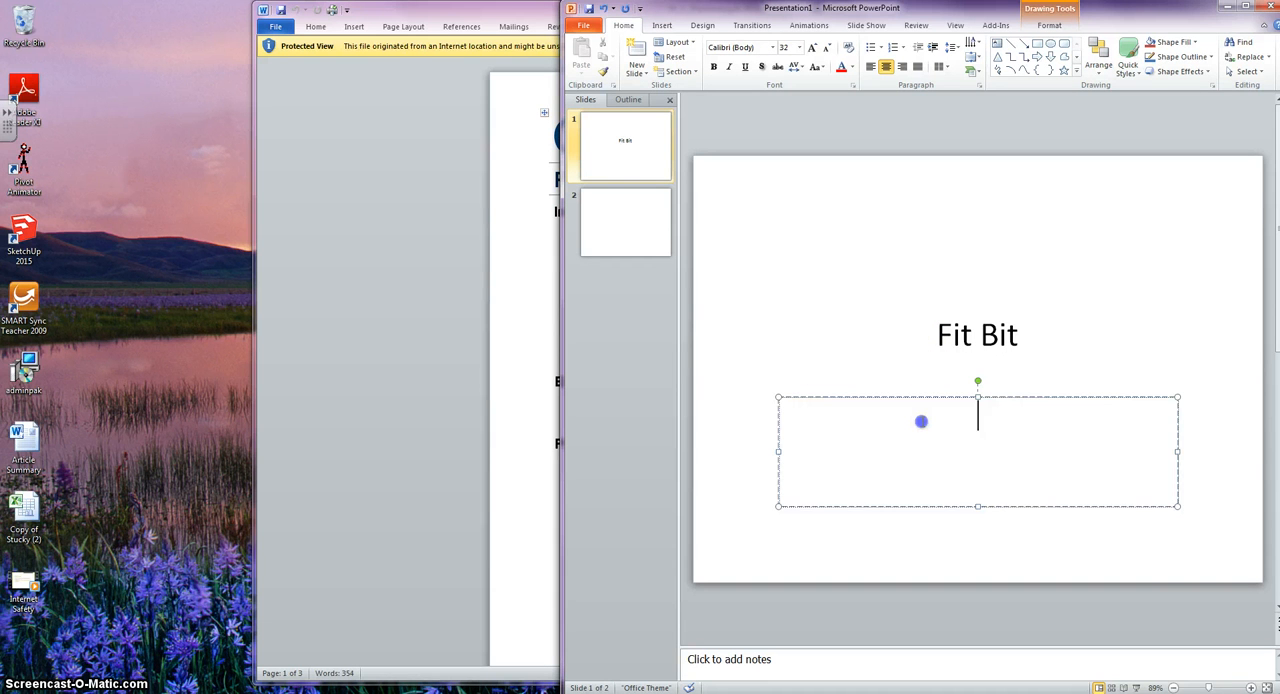
{"action": "type", "text": "Mrs."}
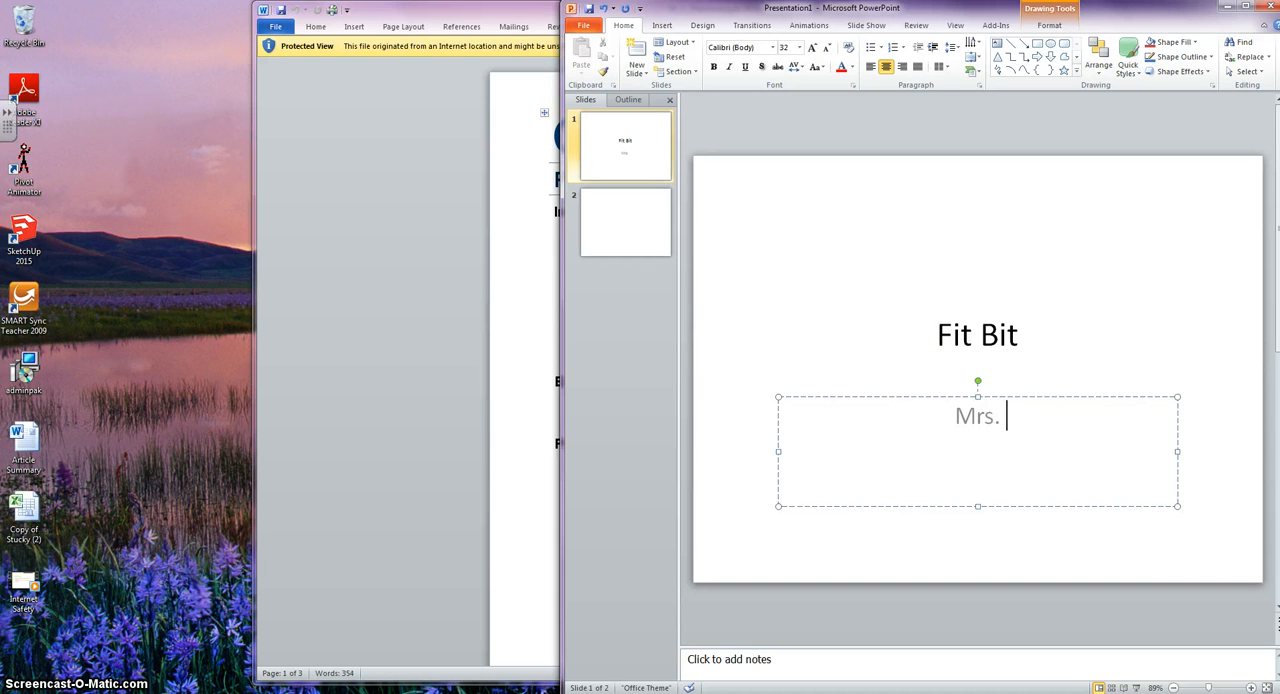
{"action": "type", "text": "Milleville"}
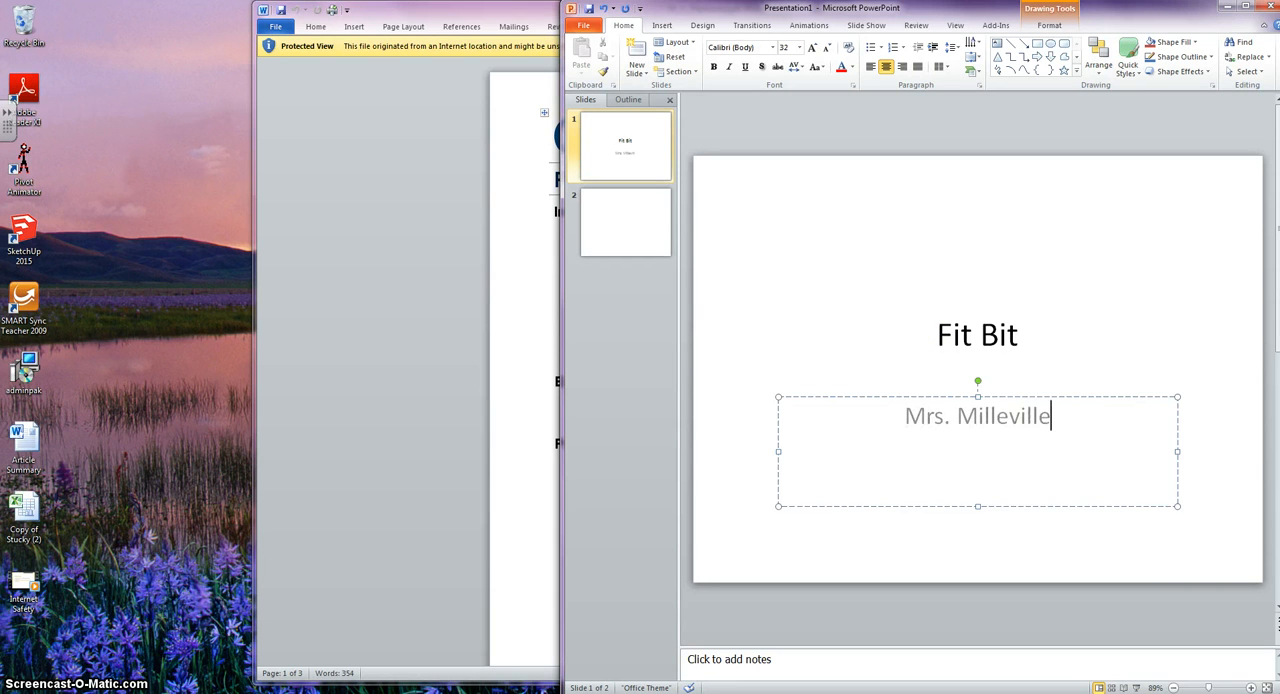
{"action": "left_click", "coordinate": [620, 222]}
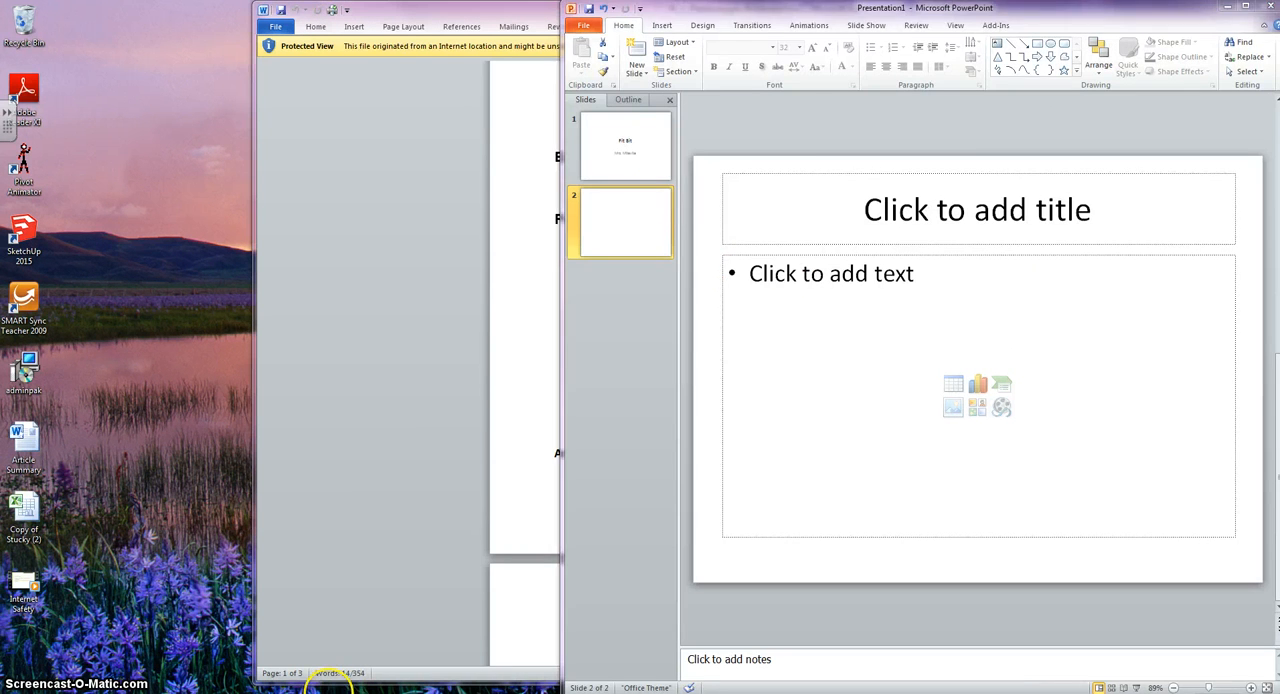
Title slide 2 'What is the Purpose of Your Artifact'.
{"action": "type", "text": "W"}
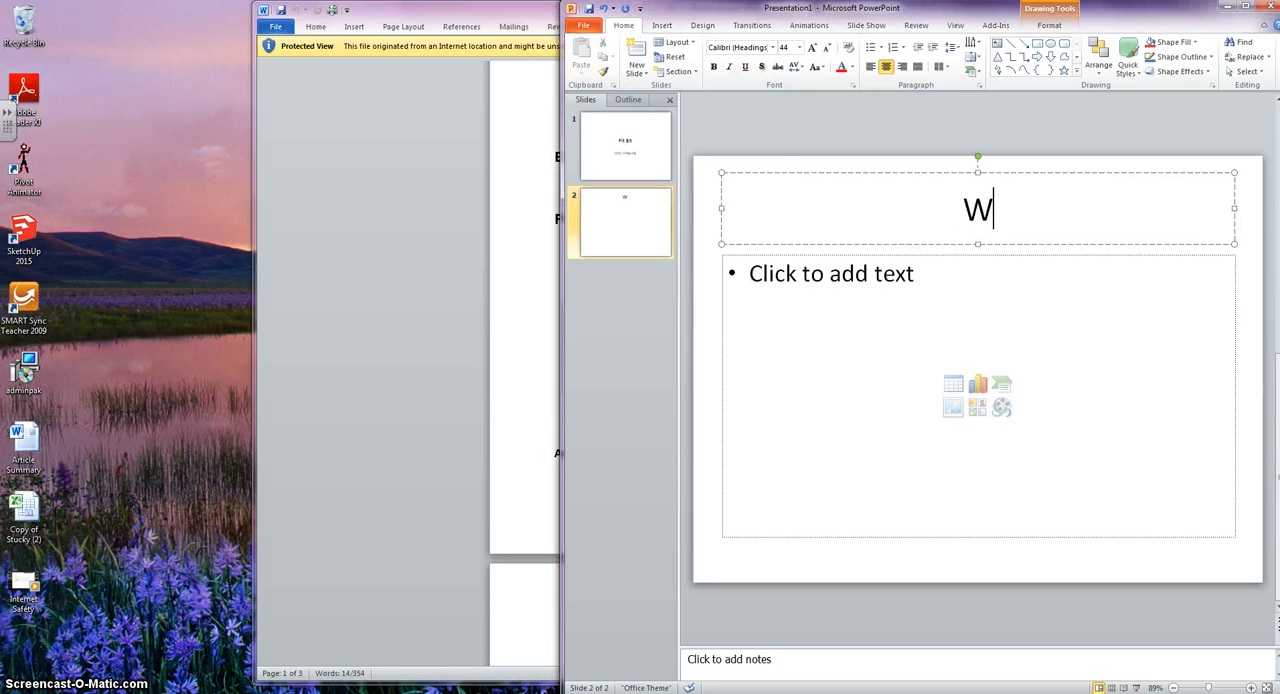
{"action": "type", "text": "hat is the P"}
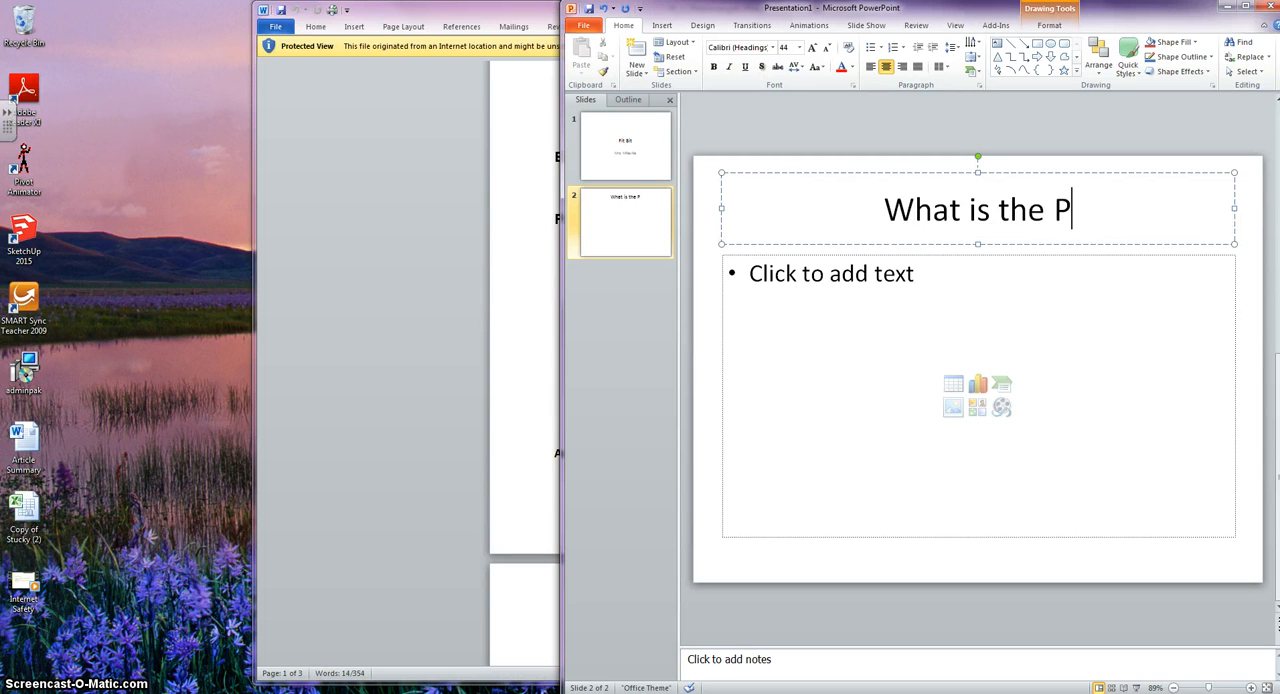
{"action": "type", "text": "urpose of"}
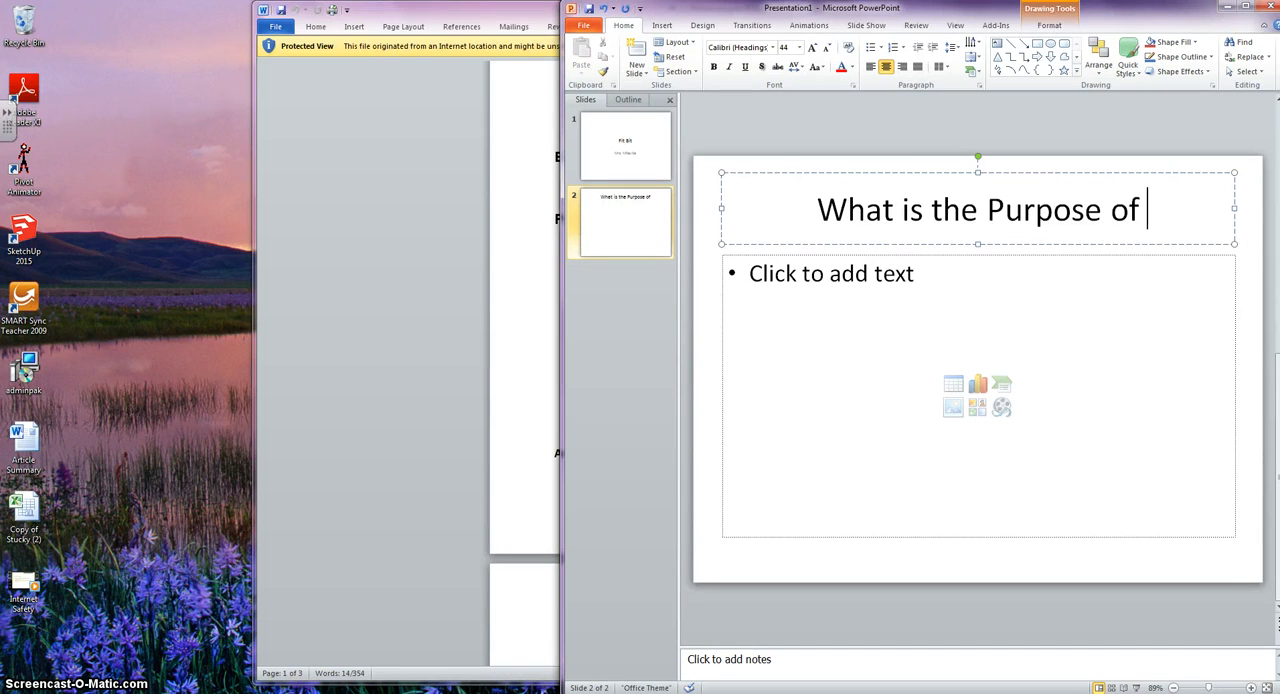
{"action": "type", "text": "Your Arti"}
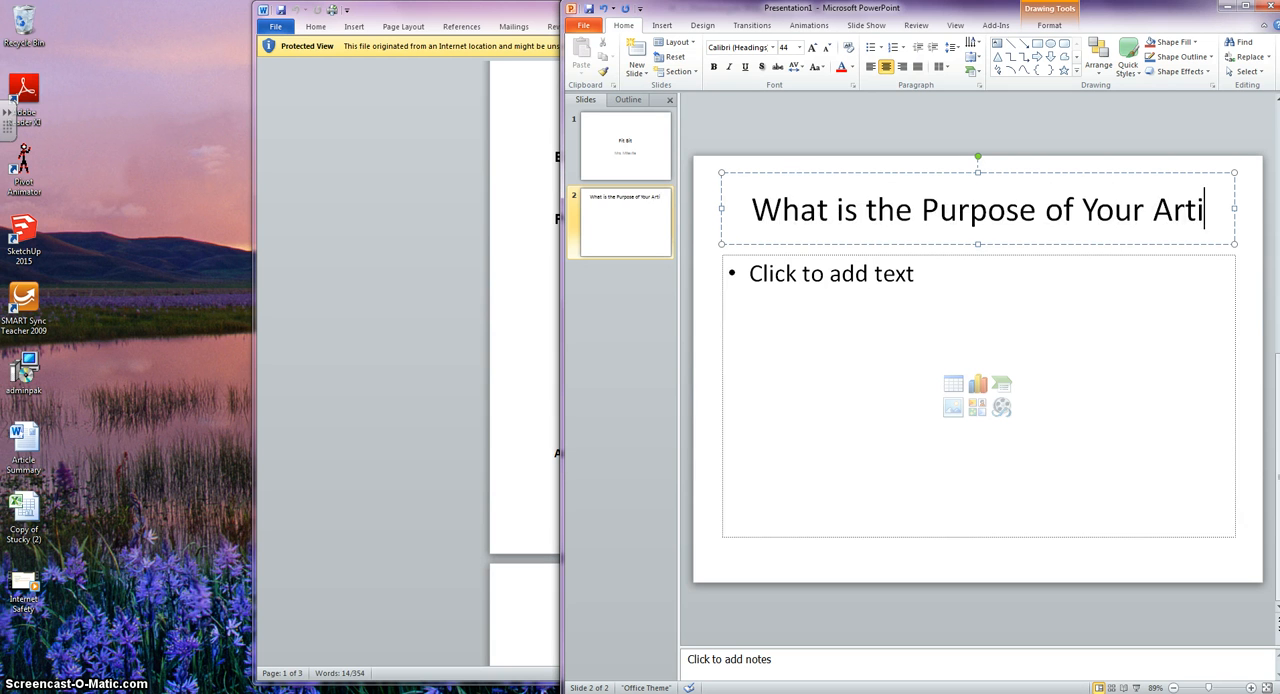
{"action": "type", "text": "fact"}
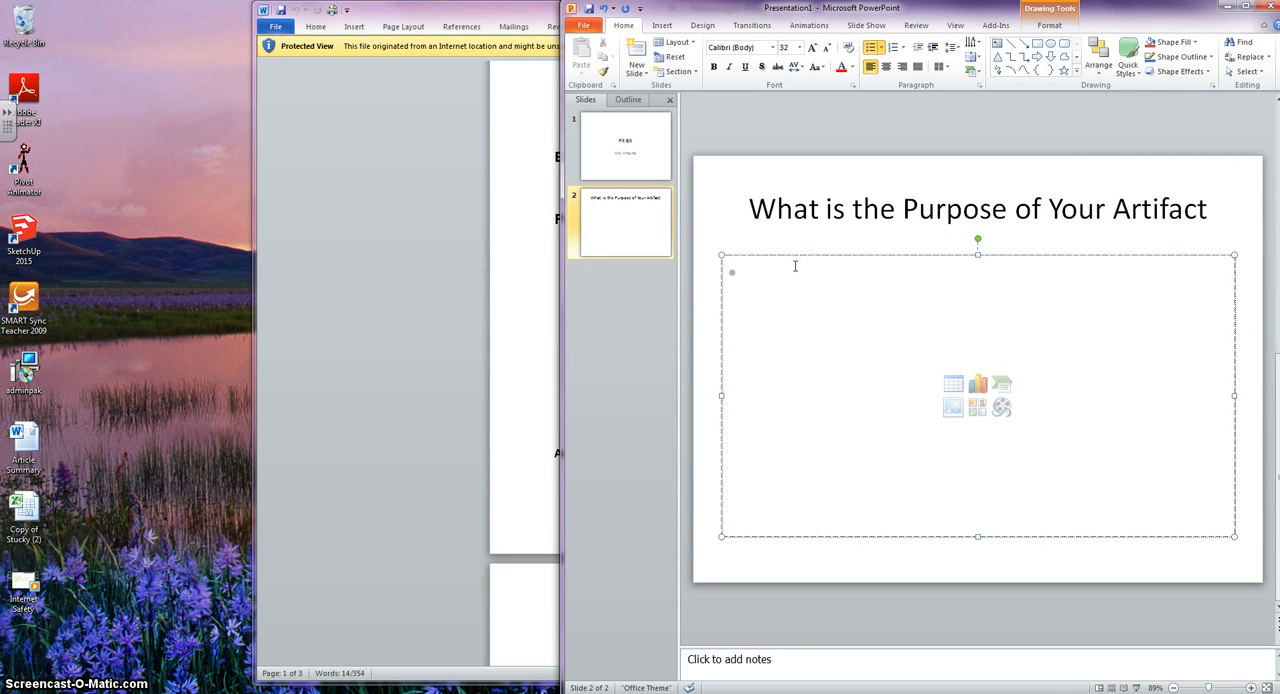
Begin the first bullet with 'The purpose of my artifact'.
{"action": "type", "text": "The p"}
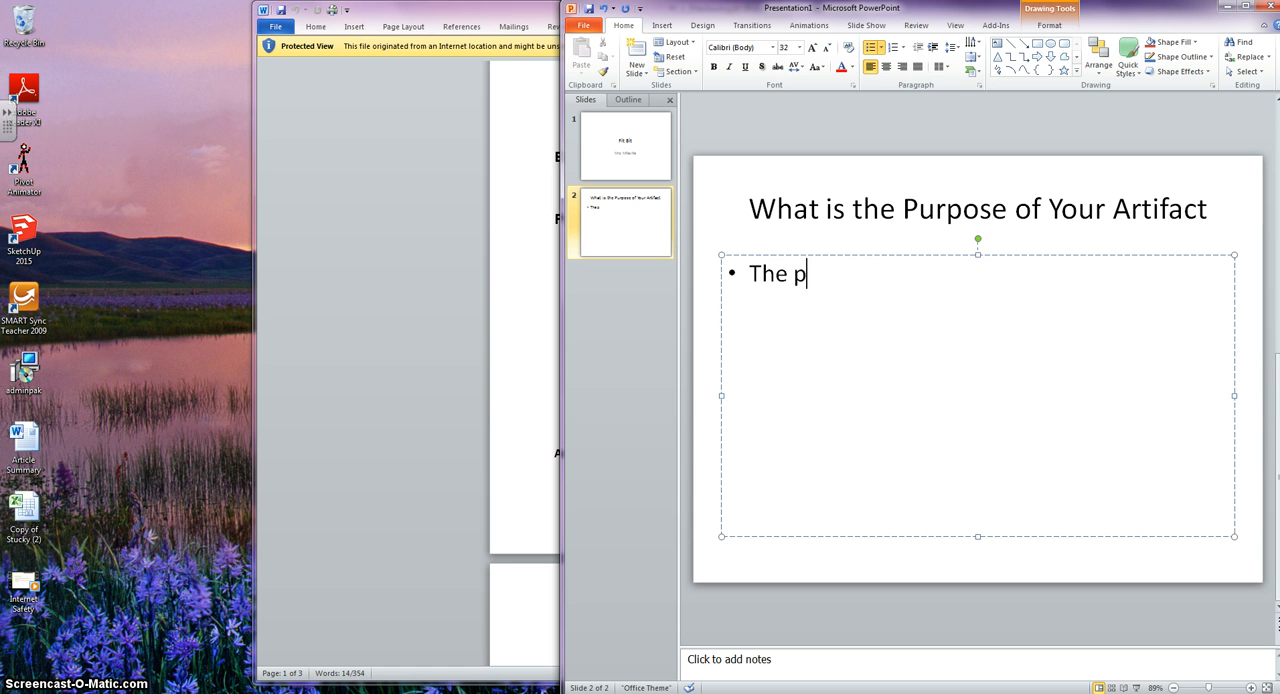
{"action": "type", "text": "urpose o"}
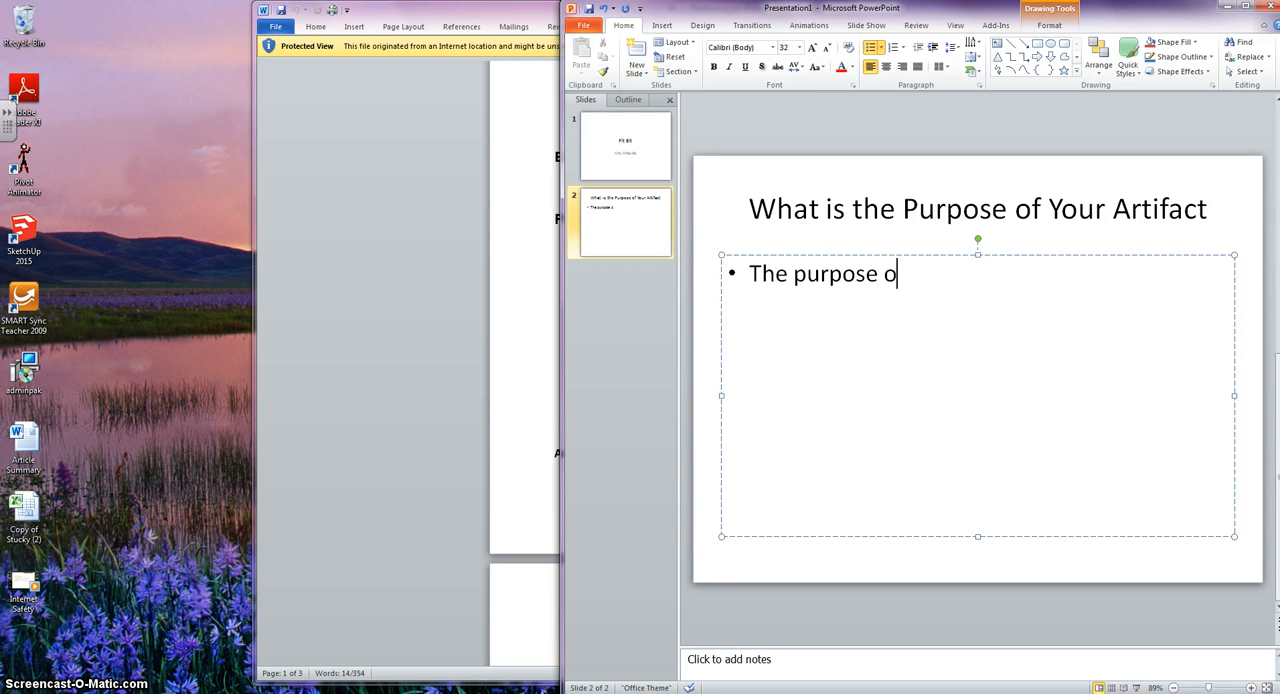
{"action": "type", "text": "f my artif"}
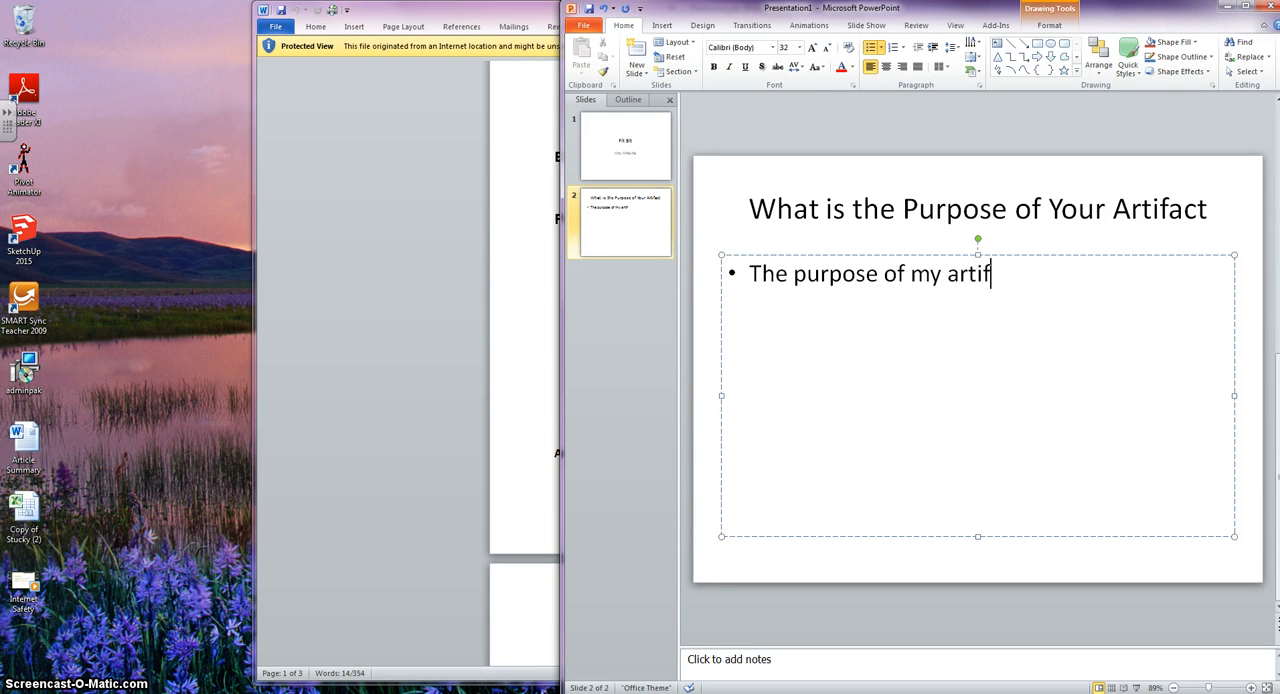
{"action": "type", "text": "act"}
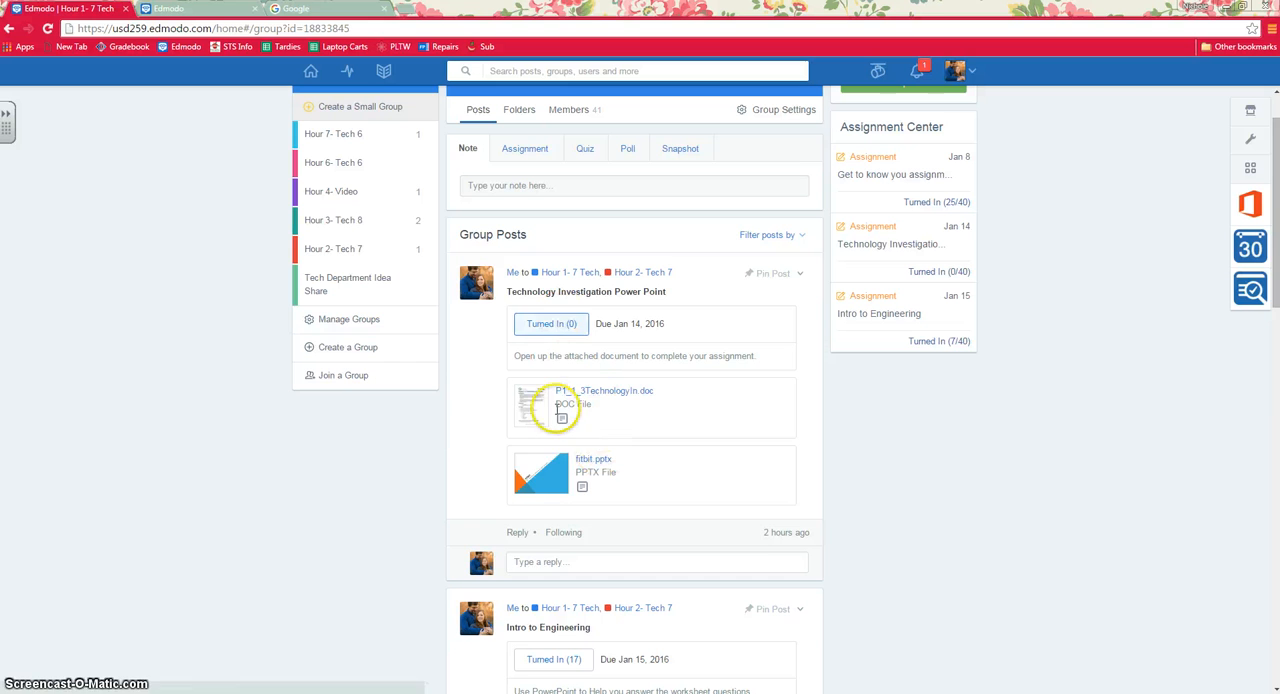
Reopen the attached research worksheet in Word and scroll through questions 3–9 to the quote question.
{"action": "left_click", "coordinate": [540, 408]}
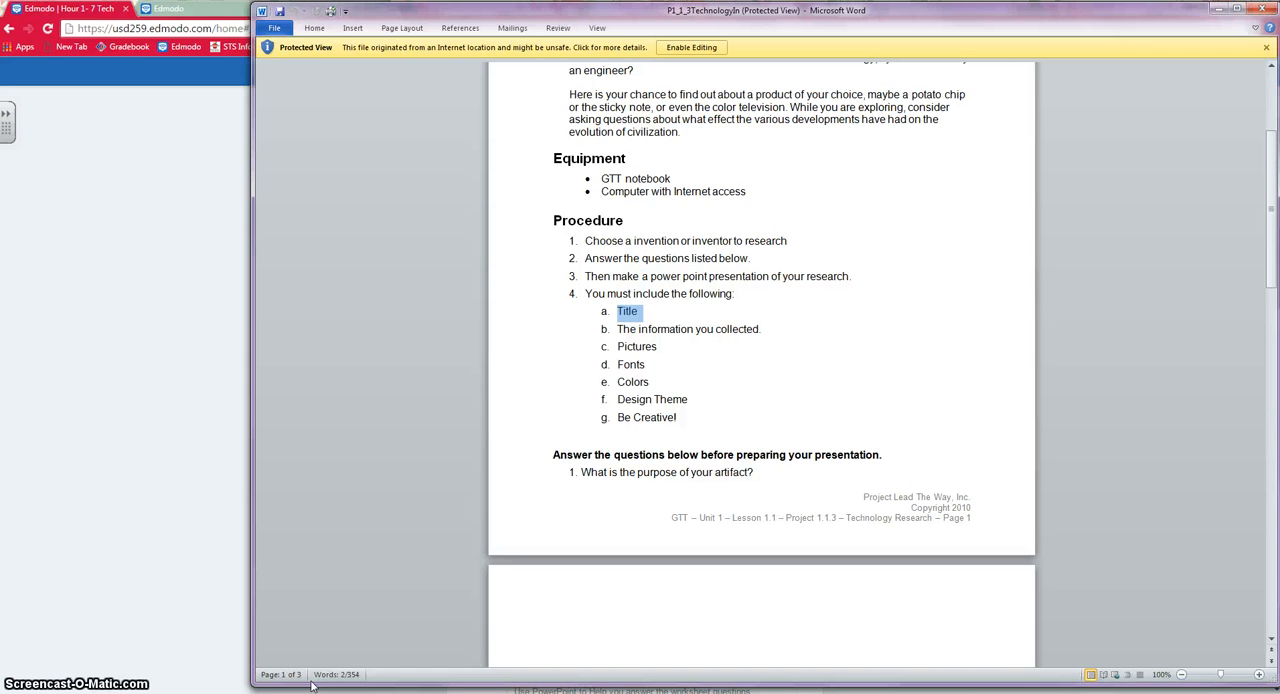
{"action": "scroll", "scroll_direction": "down", "scroll_amount": 3}
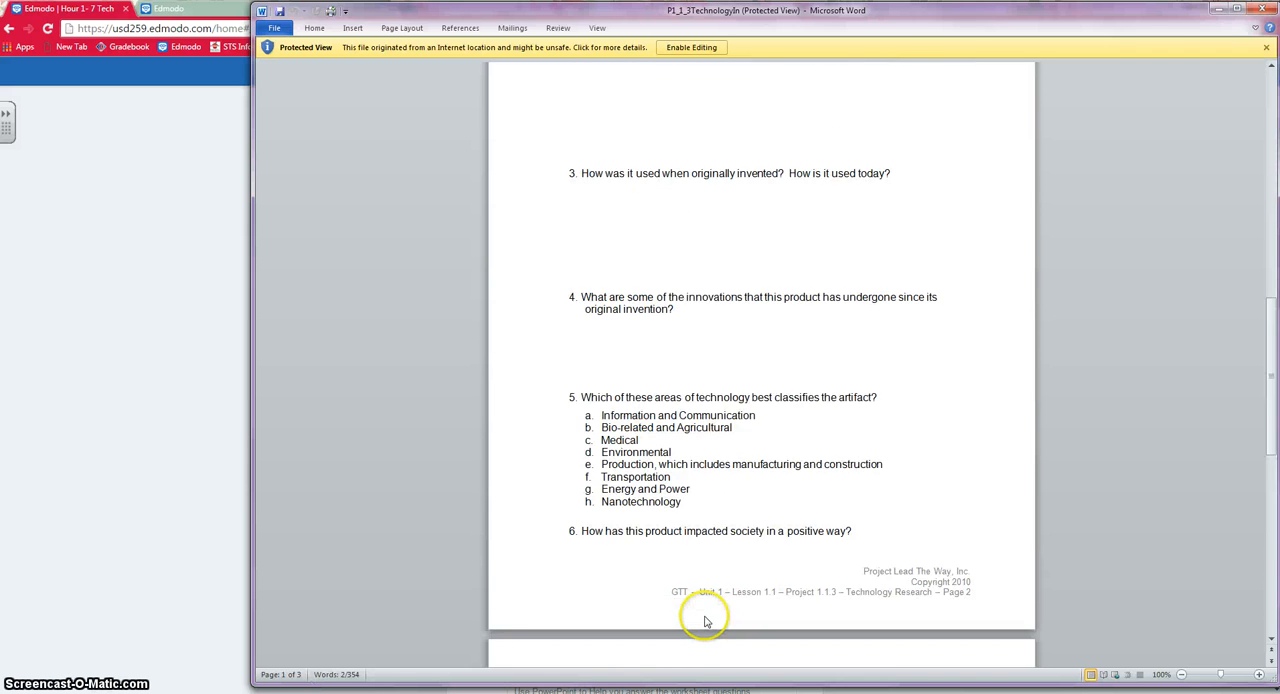
{"action": "scroll", "scroll_direction": "down", "scroll_amount": 3}
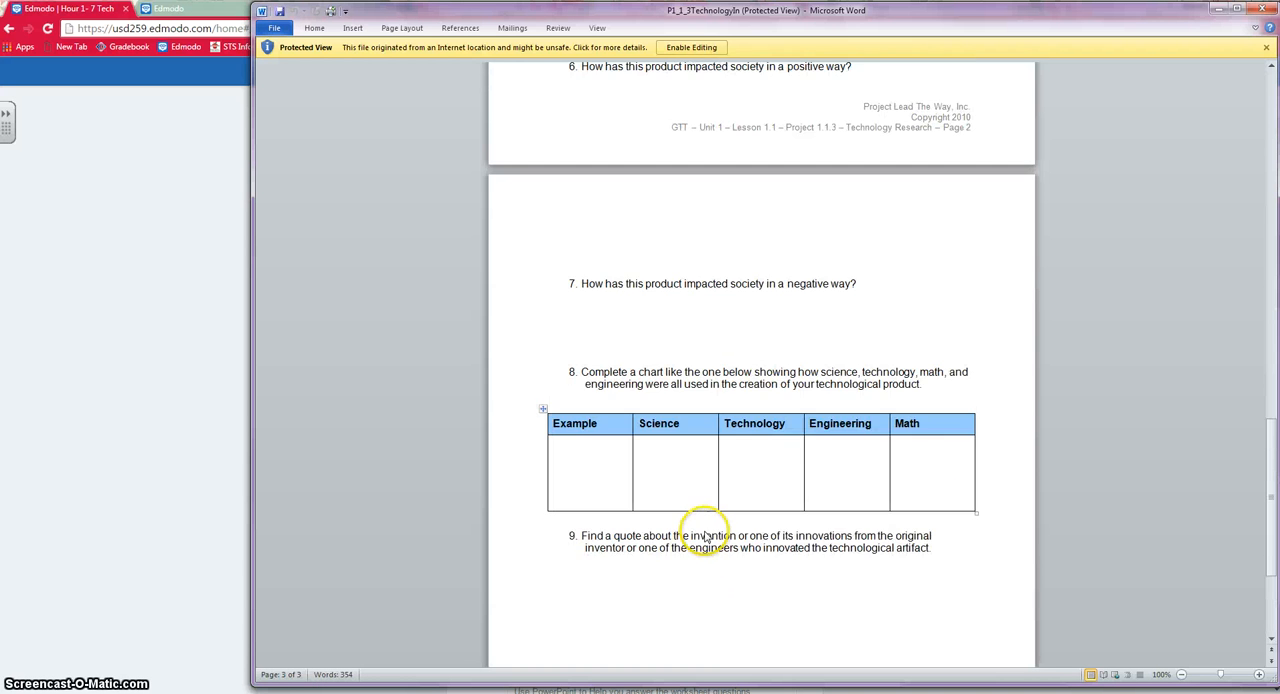